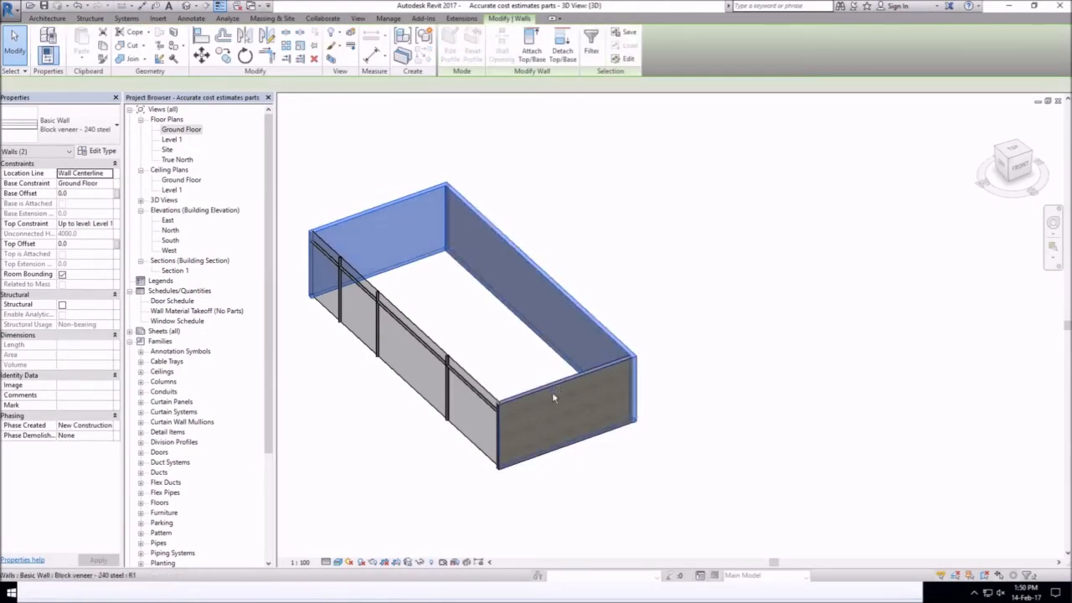
# - Deselect the walls and bring up the View ribbon tools for schedules
pyautogui.click(553, 399)
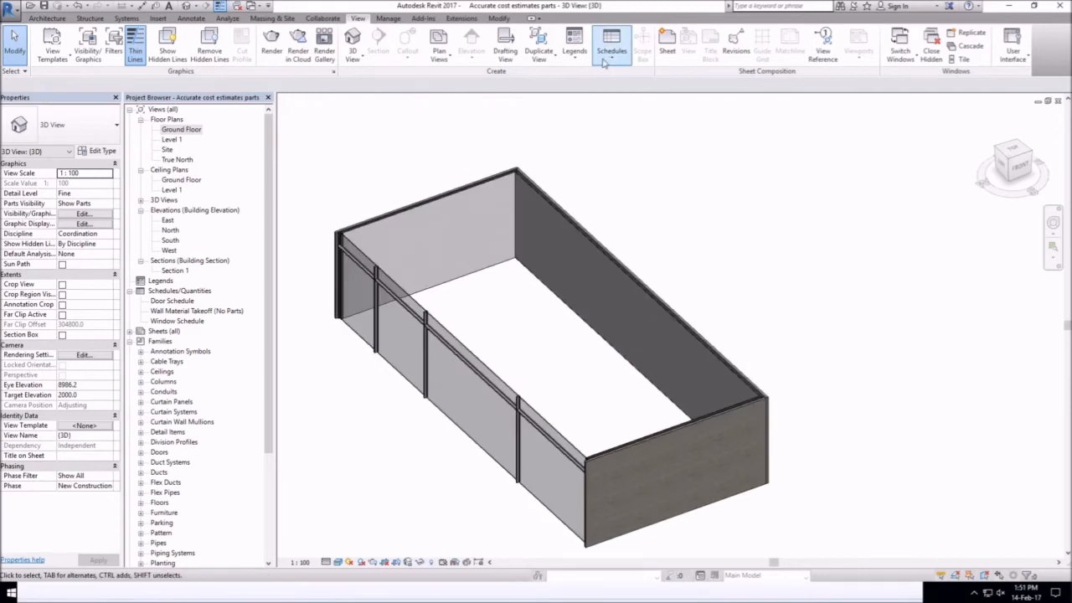
# - Create a new Material Takeoff for the Parts category named Part Material Takeoff
pyautogui.click(611, 42)
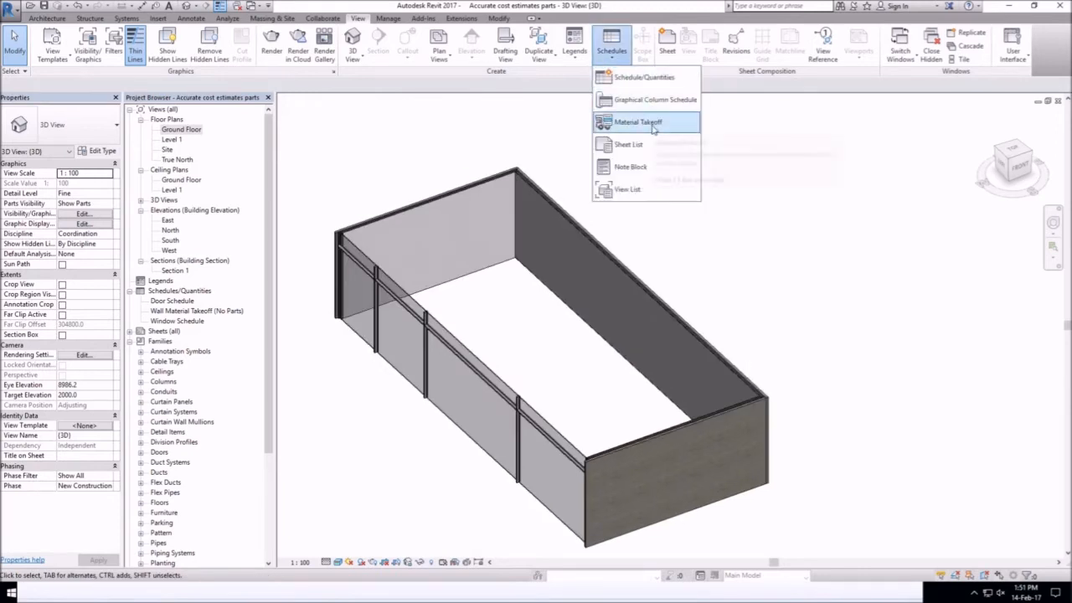
pyautogui.moveTo(638, 123)
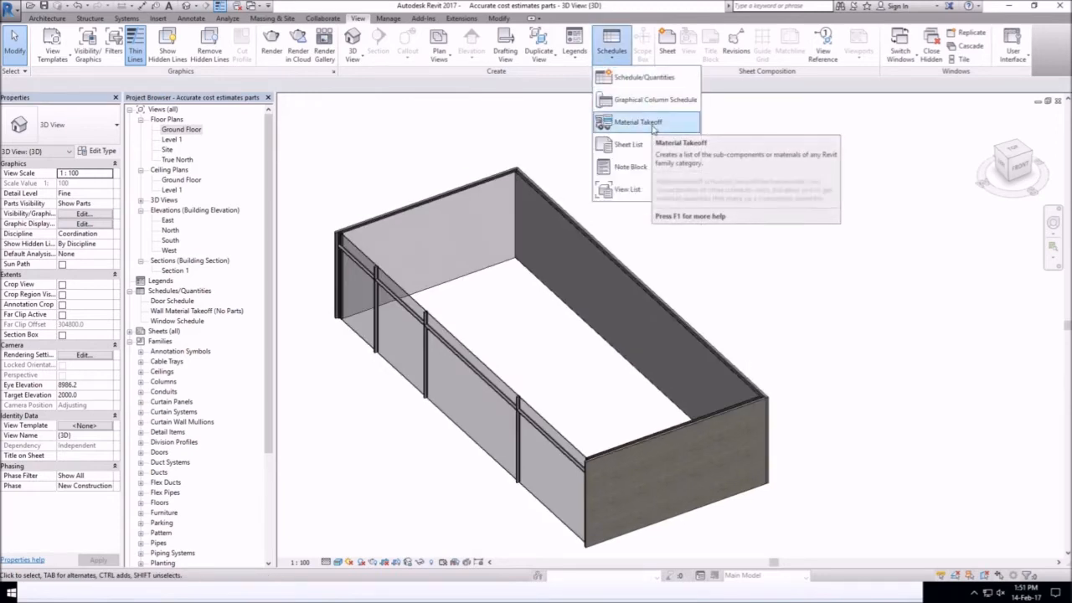
pyautogui.click(637, 121)
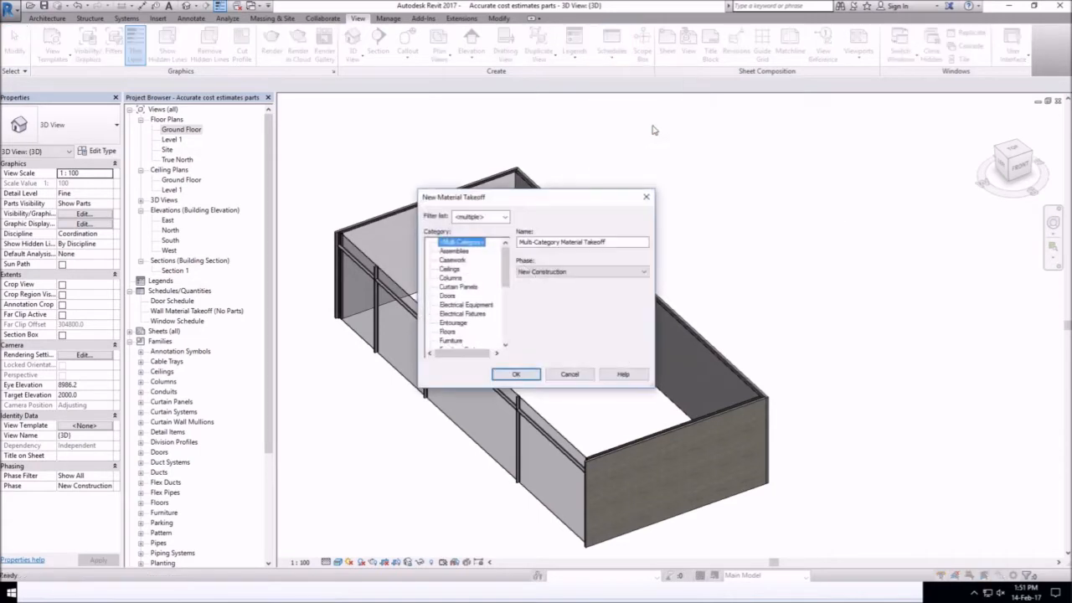
pyautogui.moveTo(514, 261)
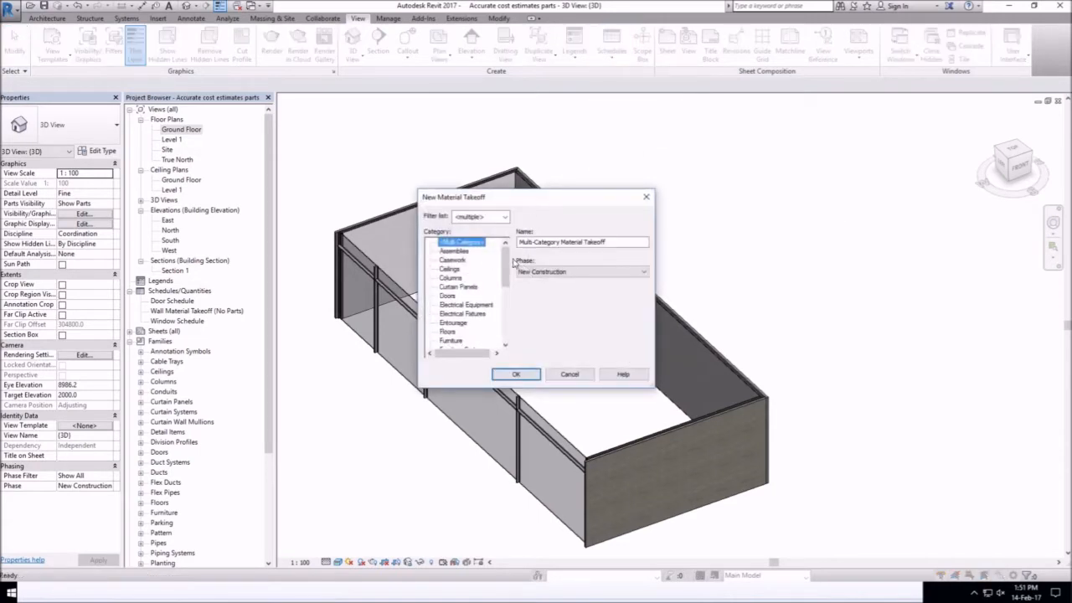
pyautogui.scroll(-3)
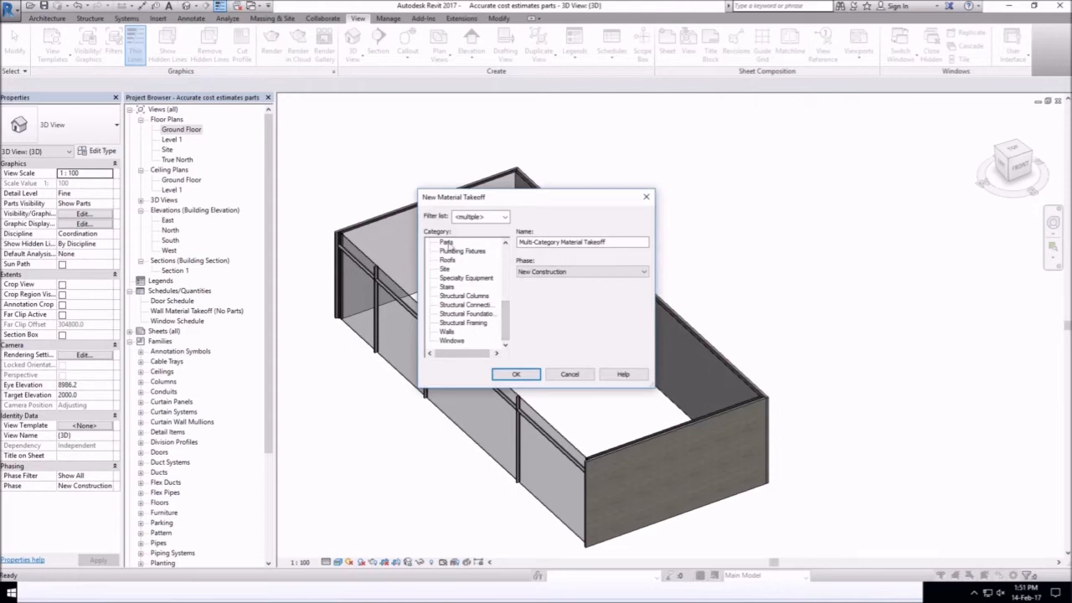
pyautogui.click(447, 251)
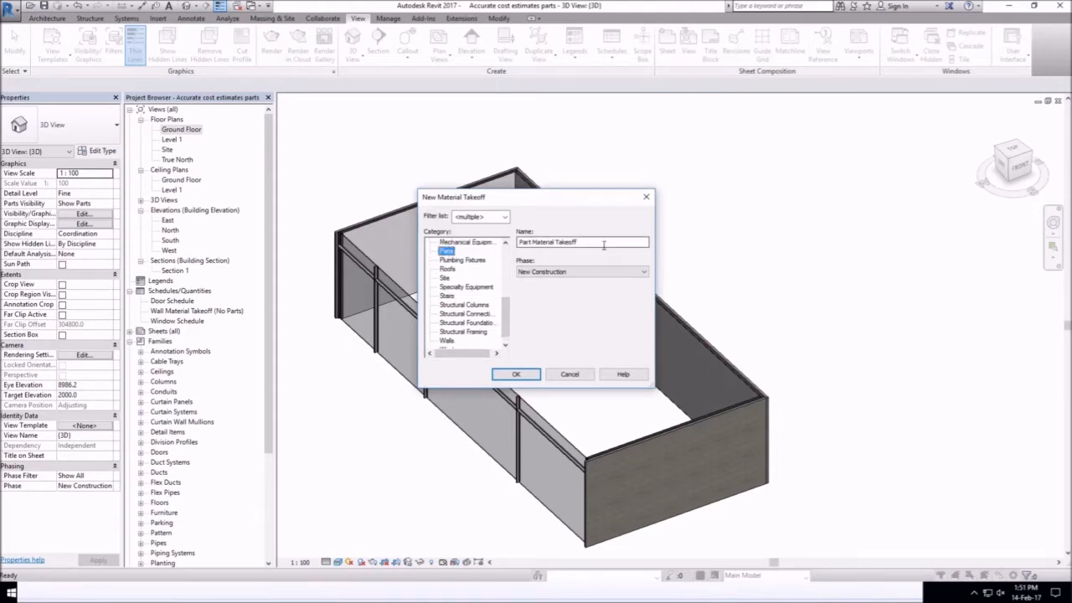
pyautogui.click(516, 373)
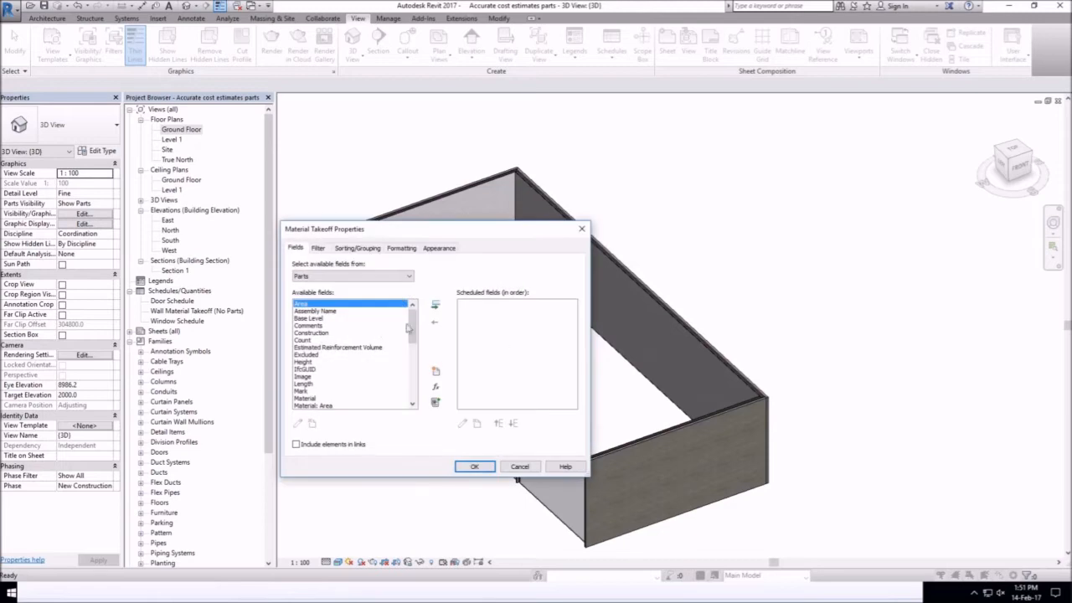
# - Schedule Material Name, Original Family, Original Type, Material Area and Material Cost fields
pyautogui.scroll(-3)
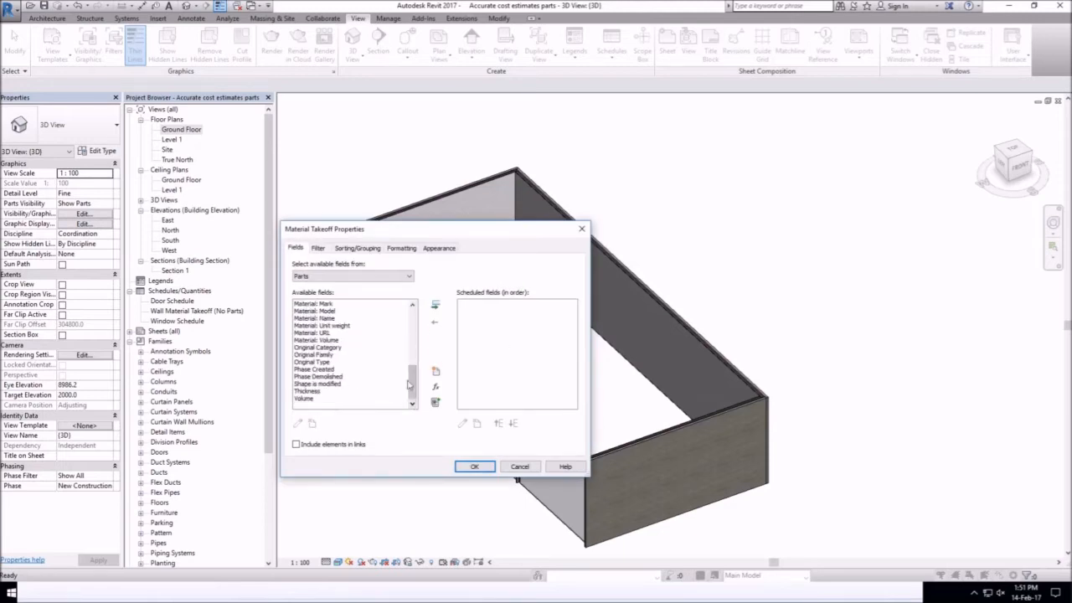
pyautogui.click(317, 355)
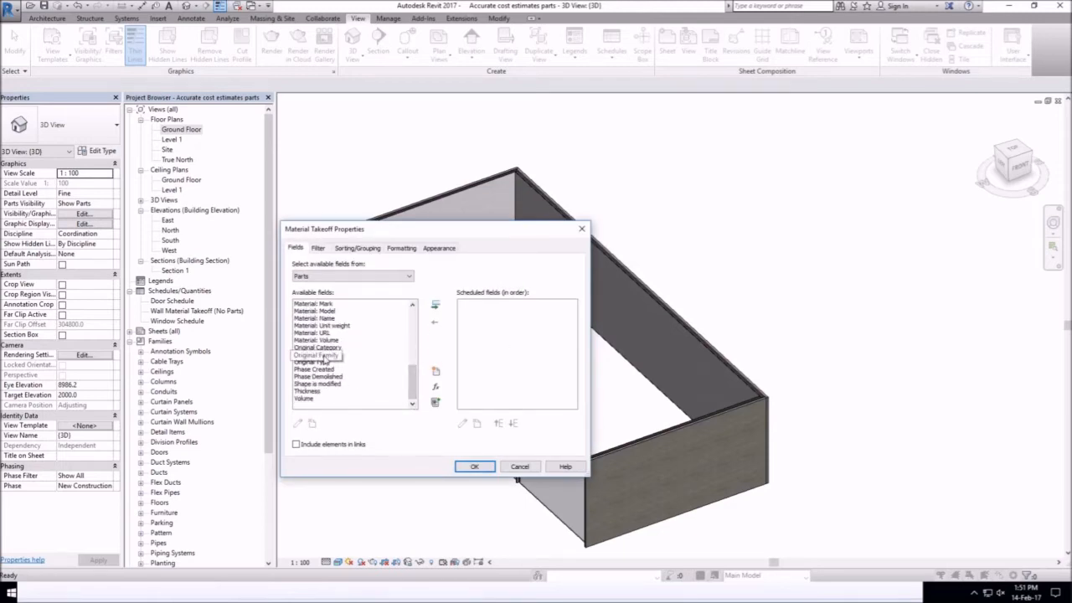
pyautogui.click(317, 355)
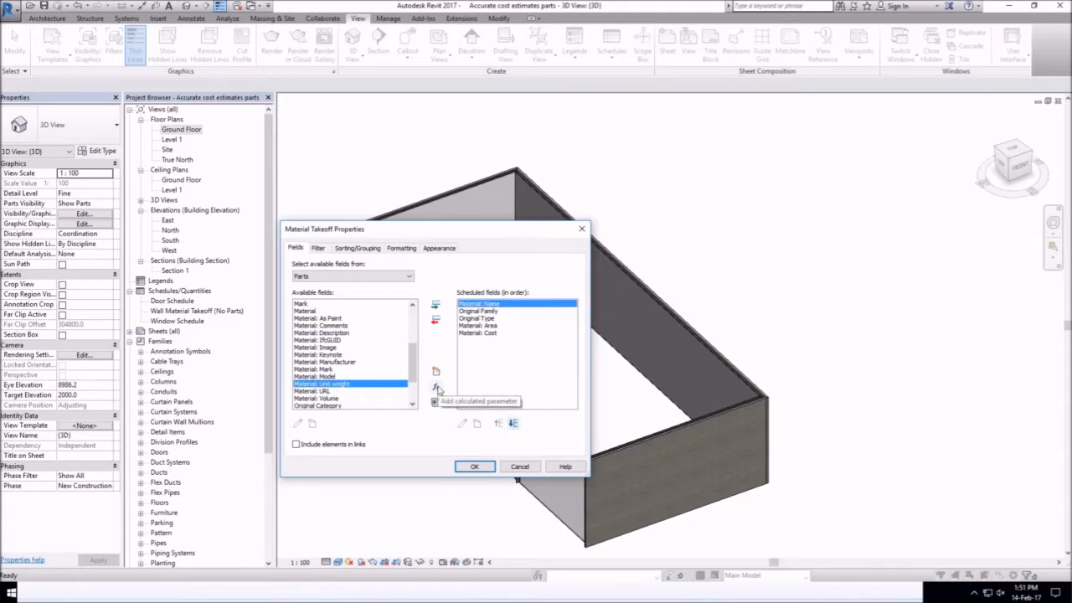
# - Add calculated currency field Total Cost with formula Material: Cost*Material: Area
pyautogui.click(436, 388)
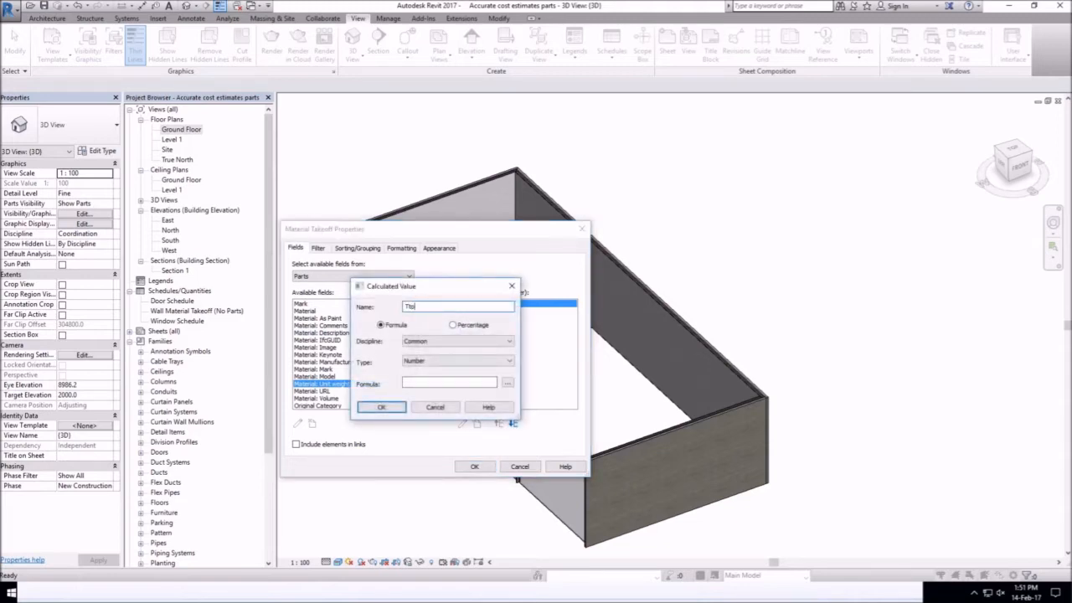
pyautogui.write('Total C')
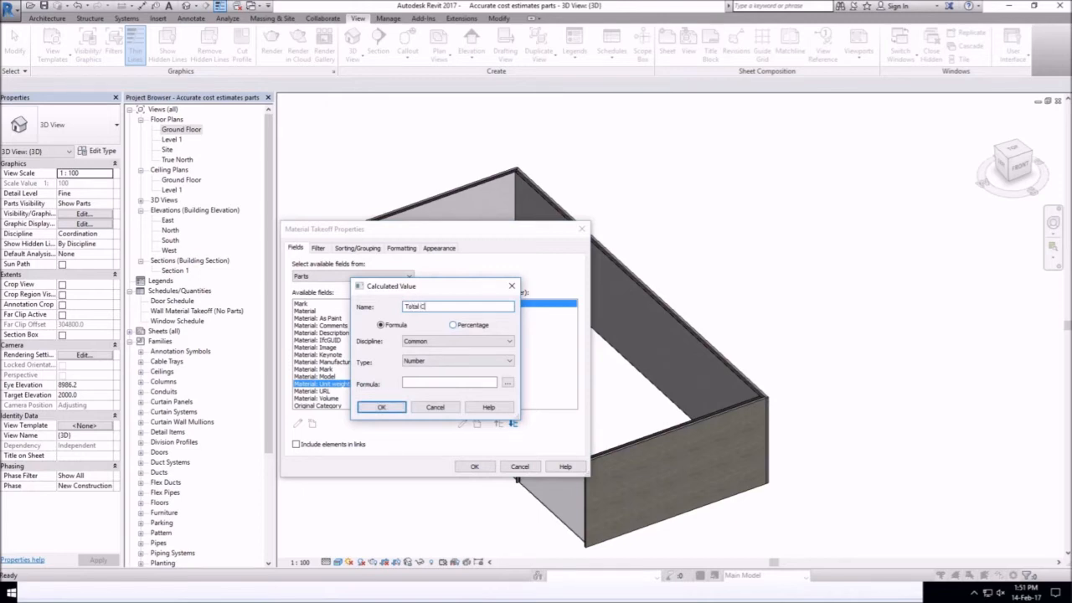
pyautogui.write('ost')
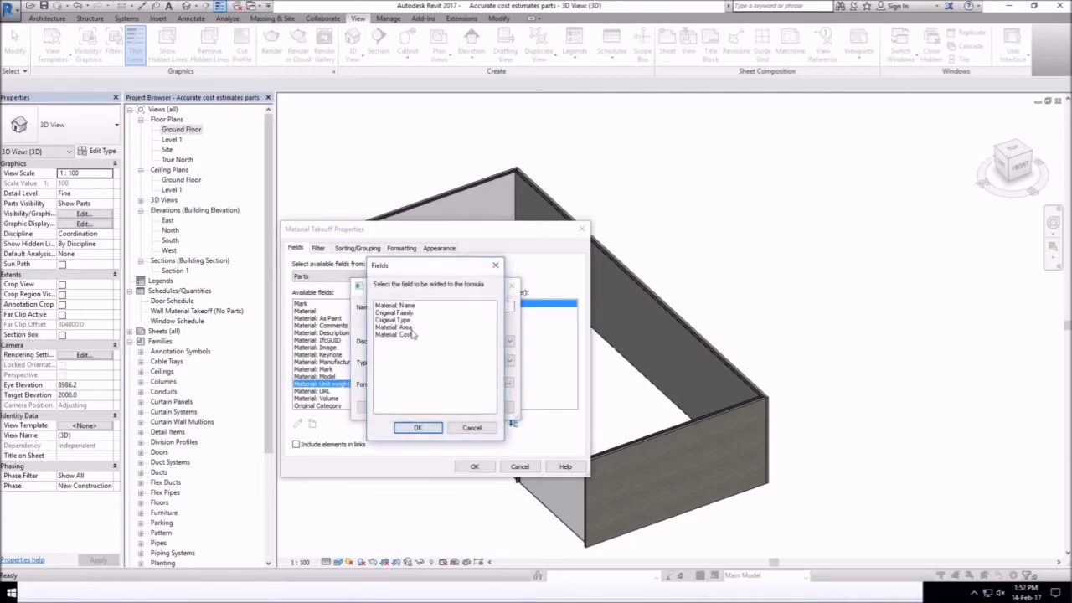
pyautogui.click(405, 335)
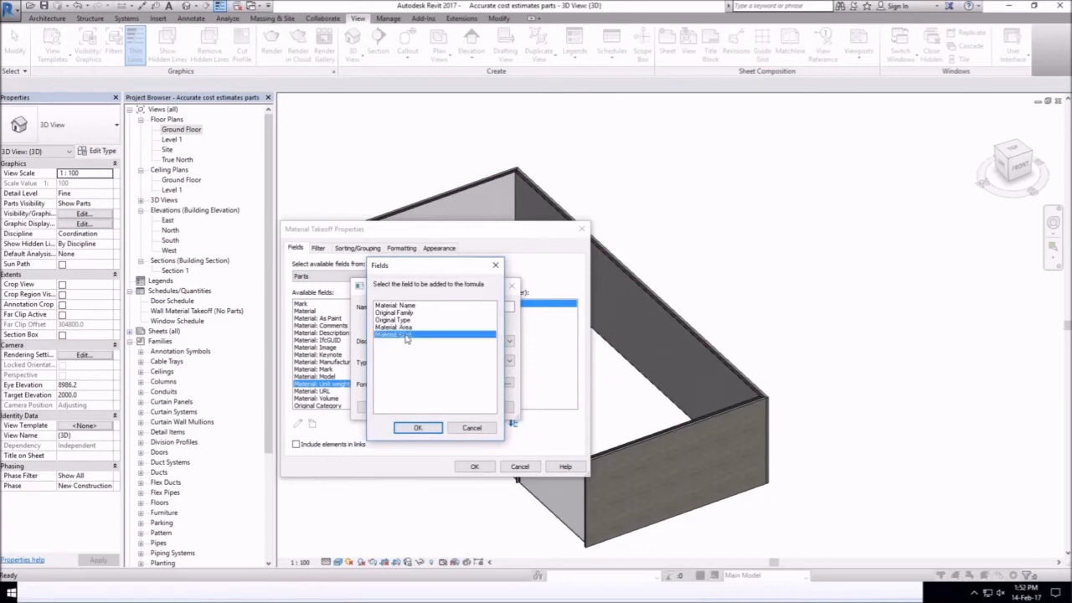
pyautogui.click(419, 427)
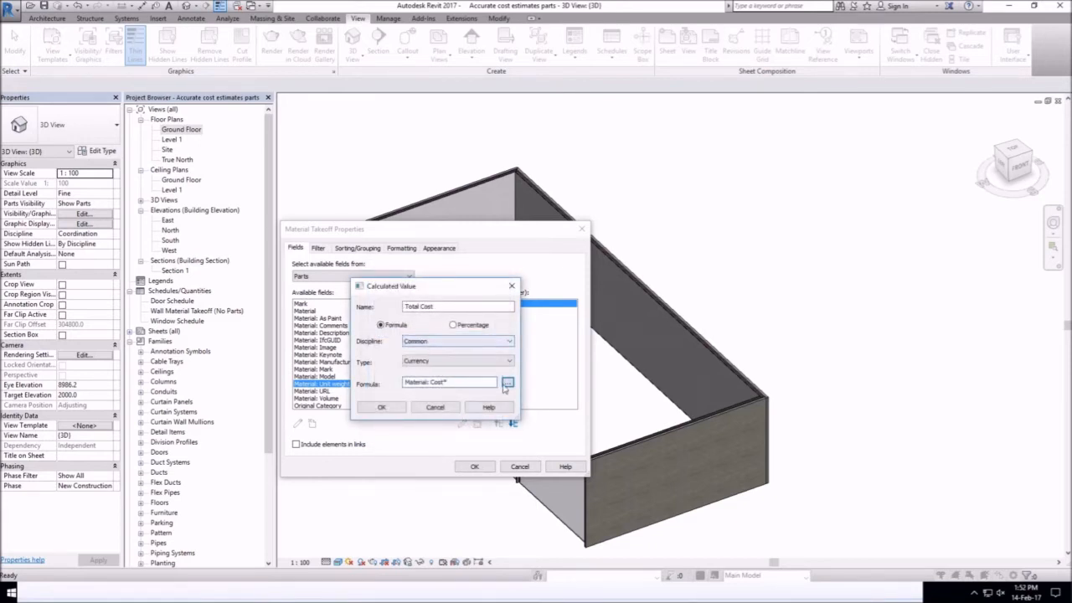
pyautogui.click(507, 382)
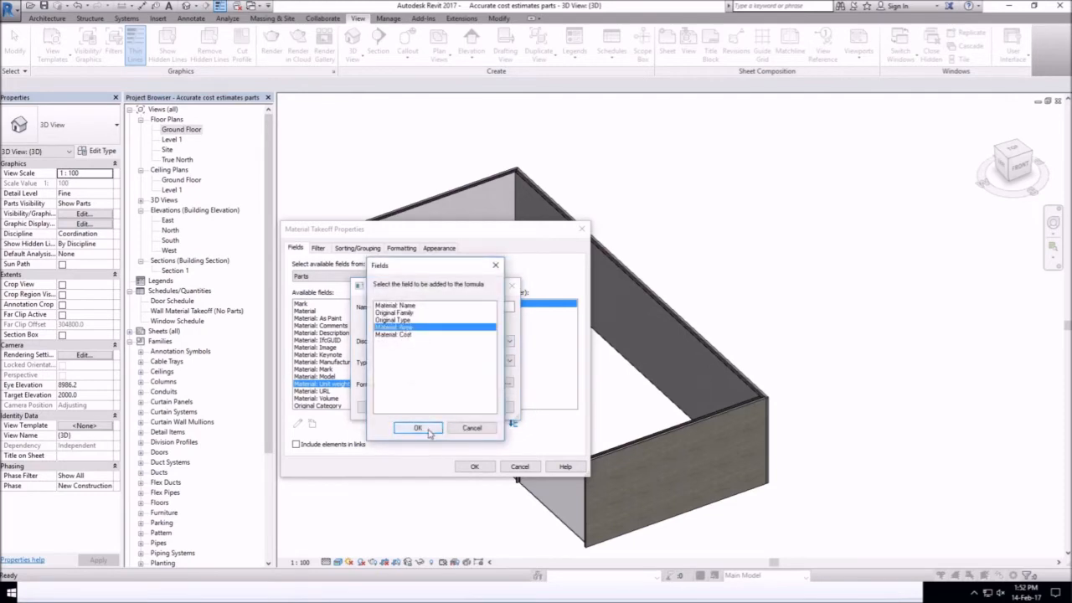
pyautogui.click(419, 429)
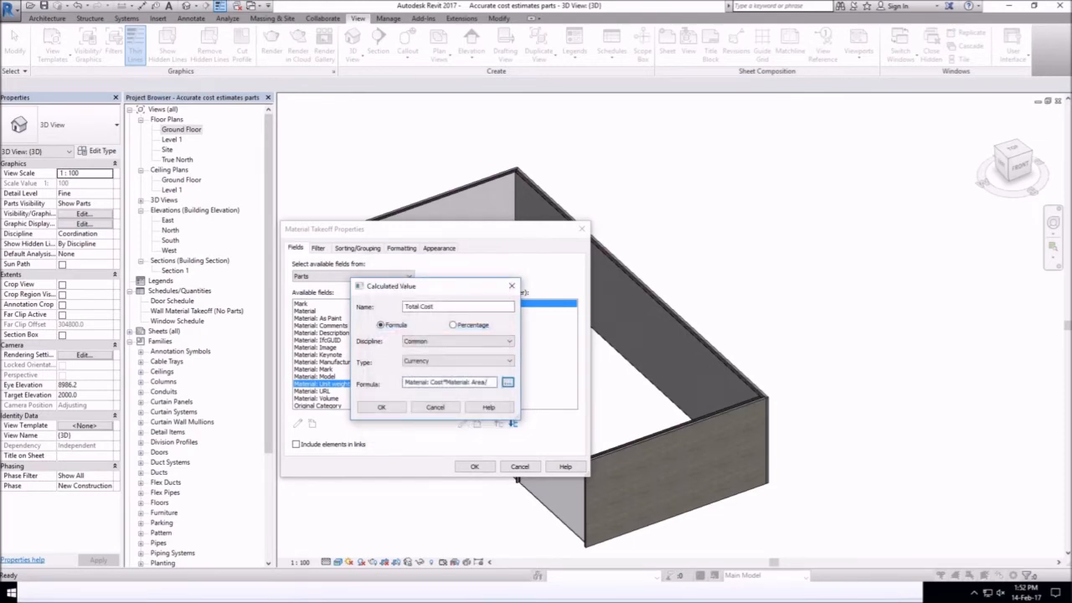
pyautogui.click(382, 407)
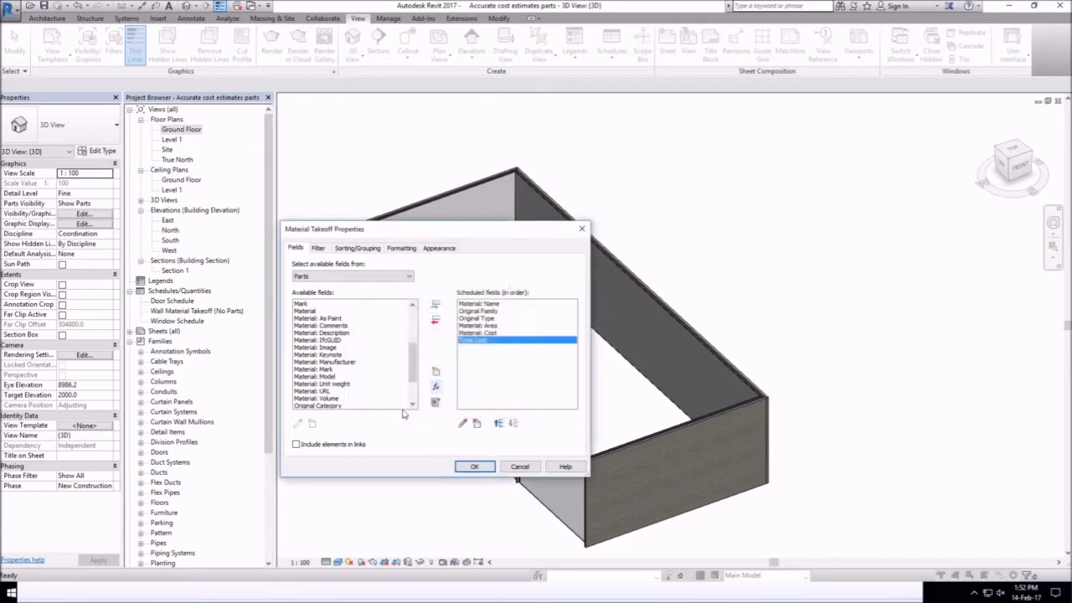
# - Sort by Material: Name with total footers and set Total Cost to Calculate totals
pyautogui.click(318, 248)
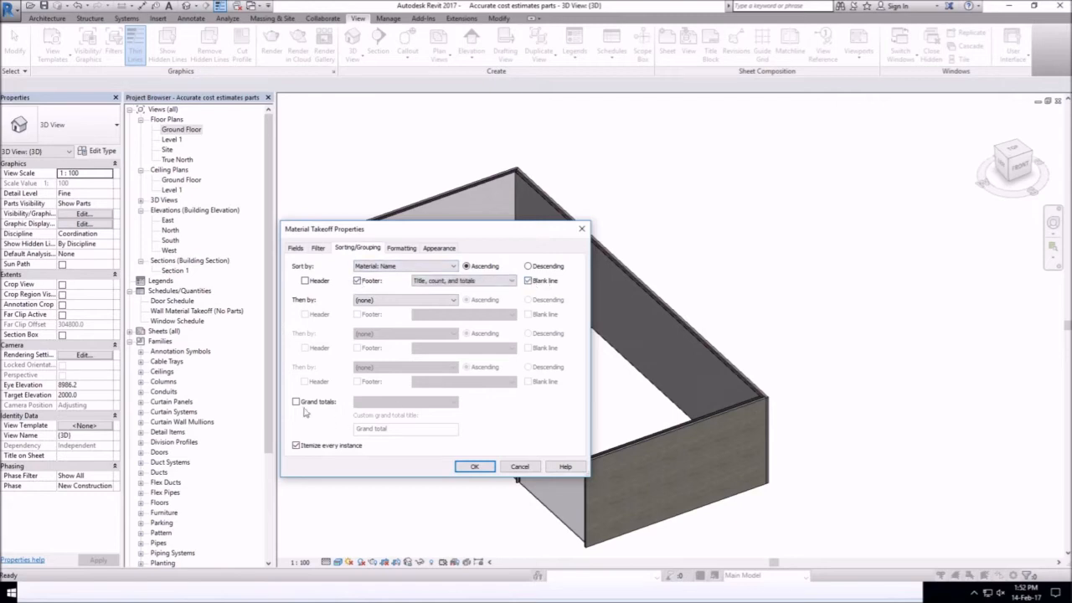
pyautogui.click(402, 248)
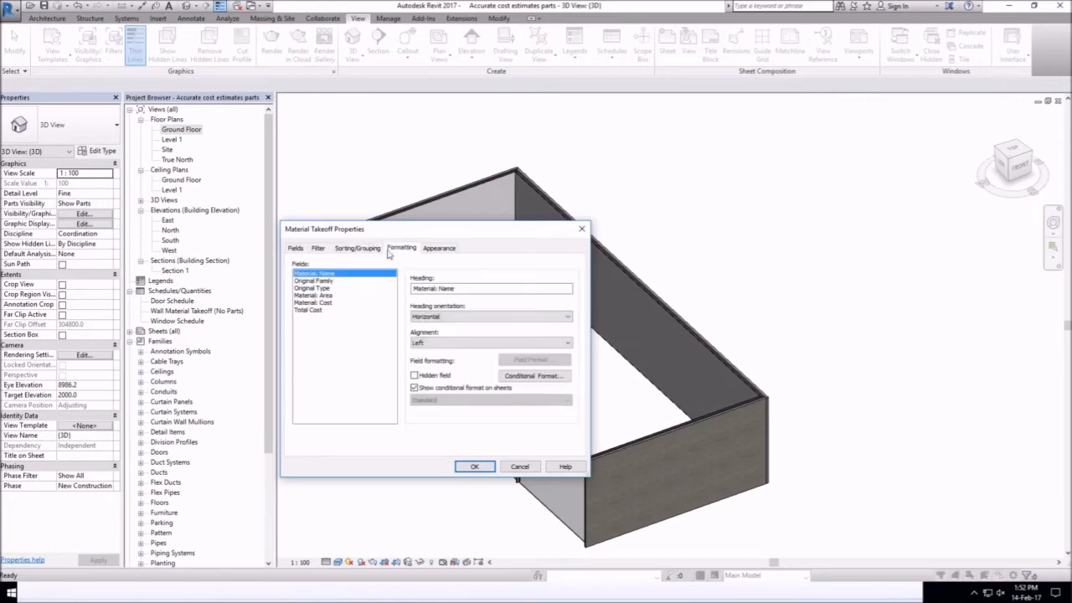
pyautogui.click(308, 308)
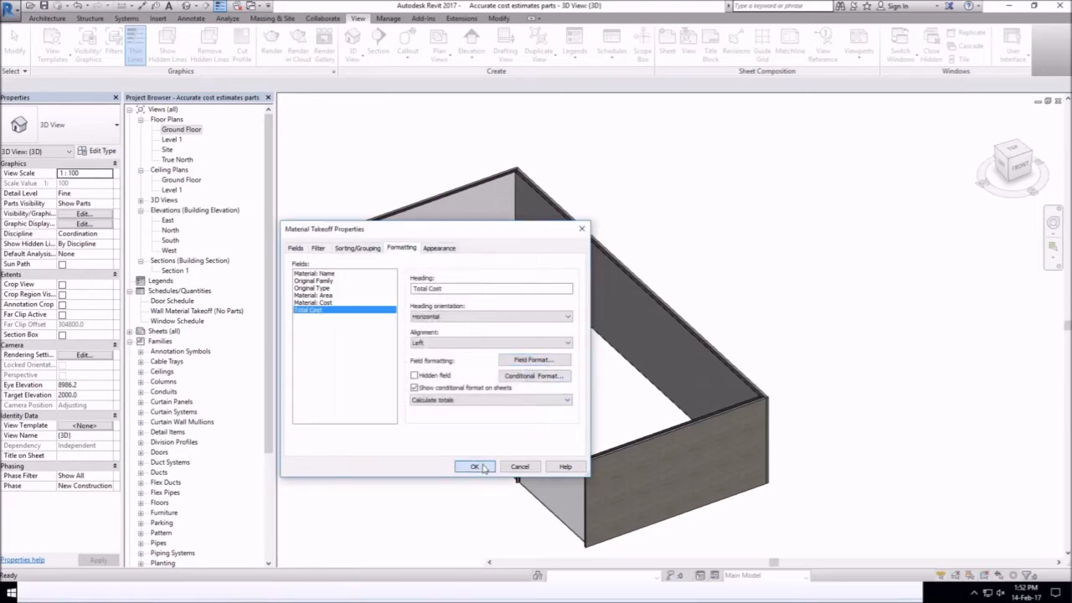
pyautogui.click(475, 465)
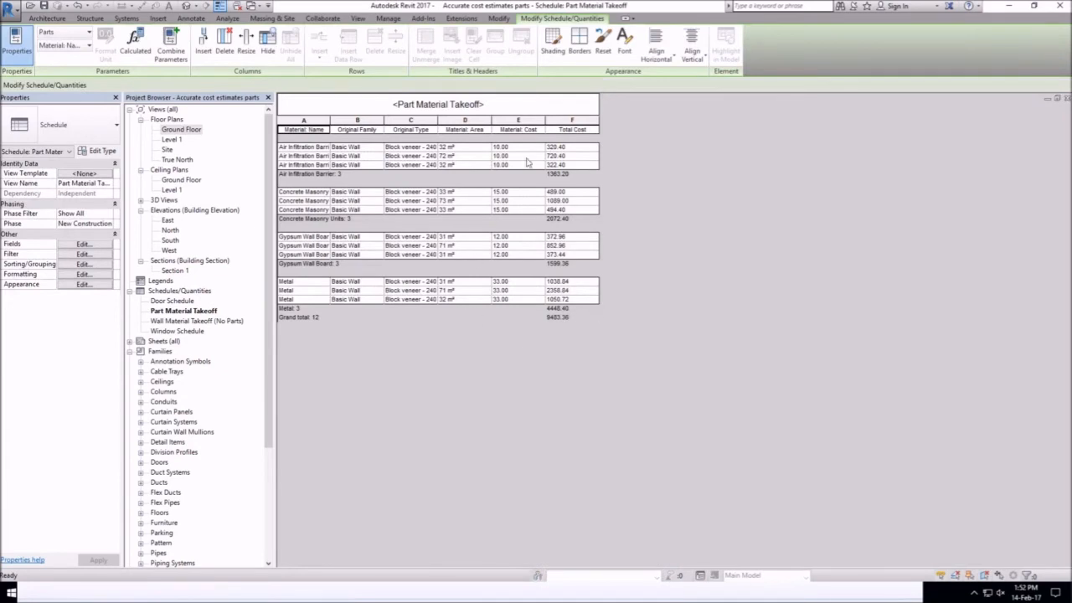
pyautogui.moveTo(462, 165)
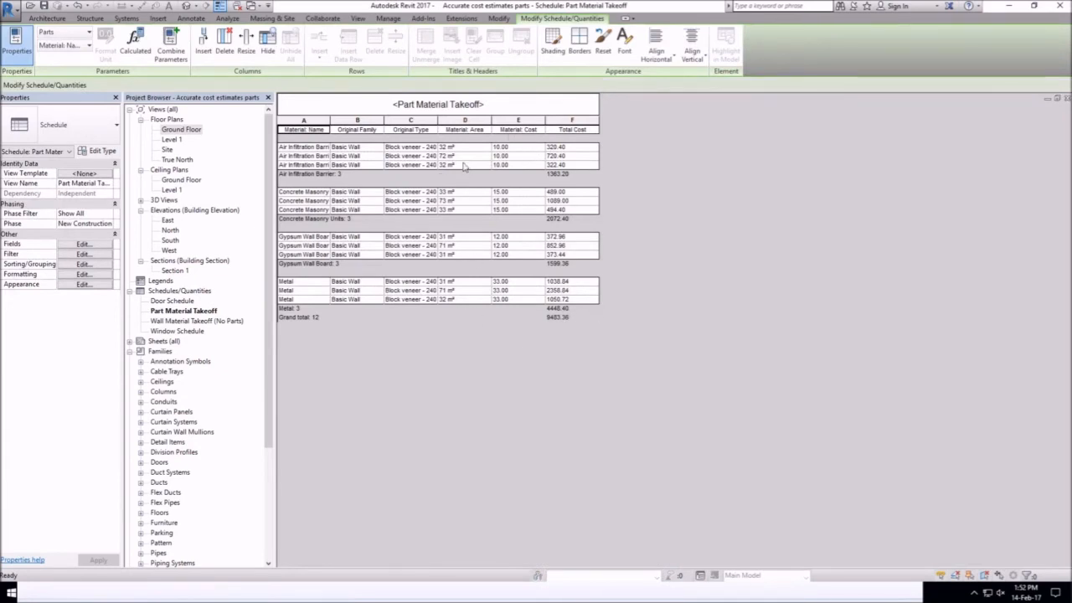
pyautogui.moveTo(450, 148)
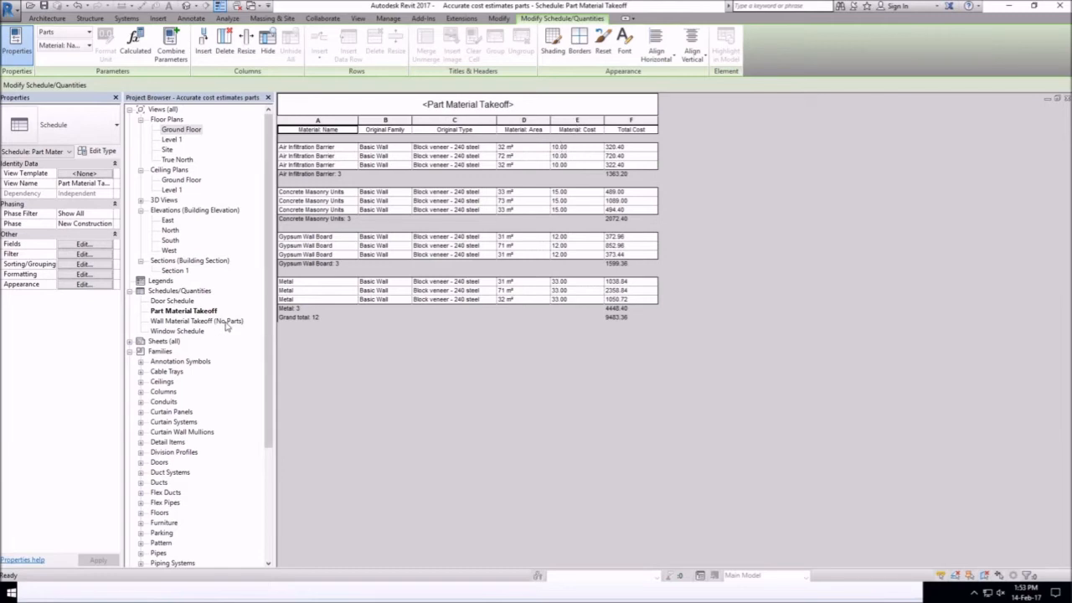
# - Open Wall Material Takeoff (No Parts) from Schedules/Quantities in the Project Browser
pyautogui.click(196, 321)
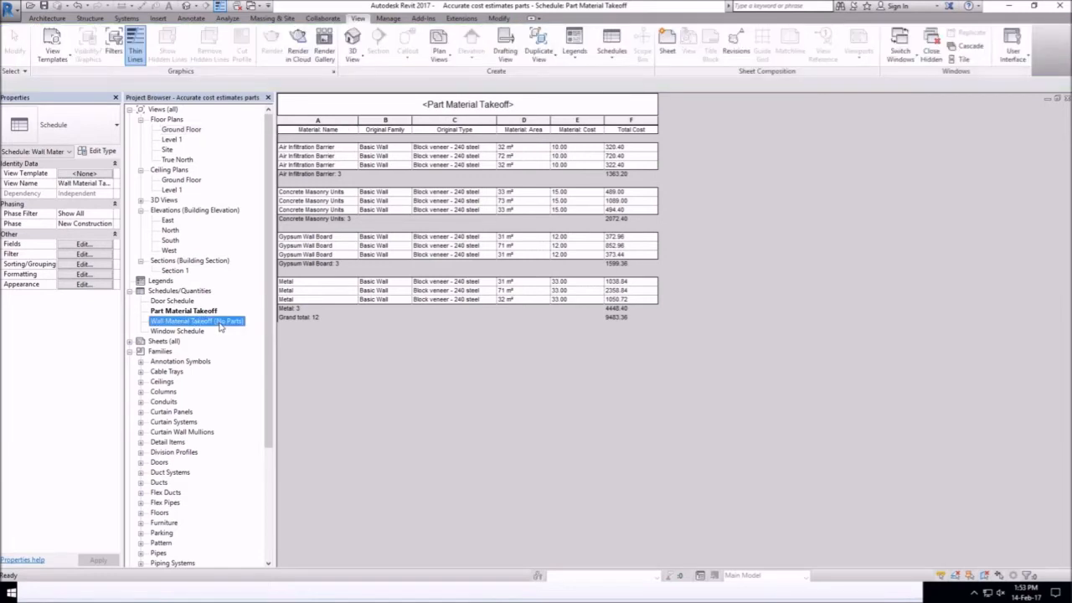
pyautogui.doubleClick(197, 321)
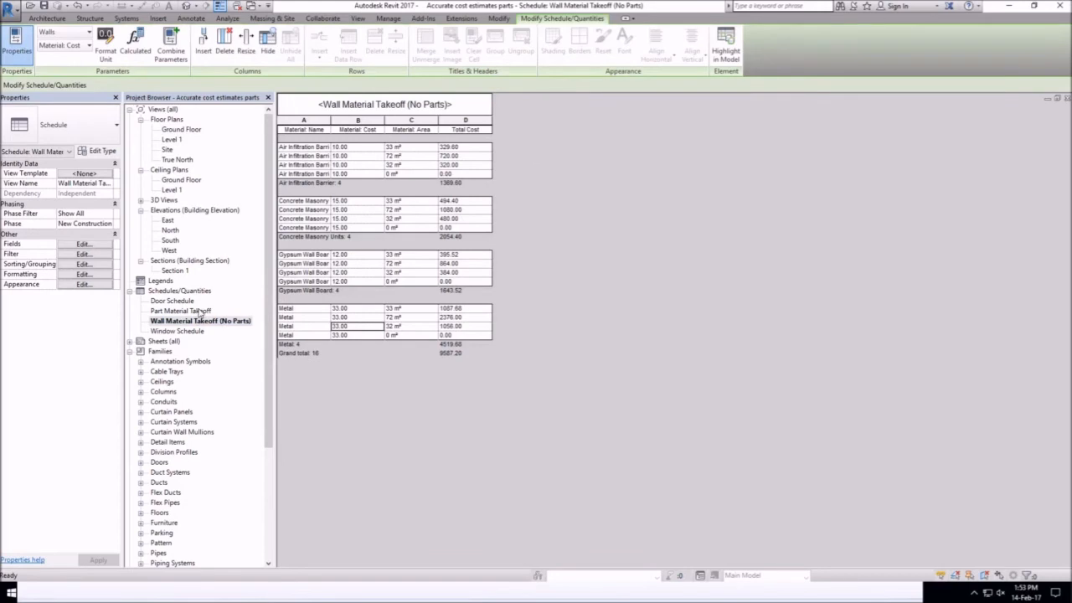
pyautogui.moveTo(197, 315)
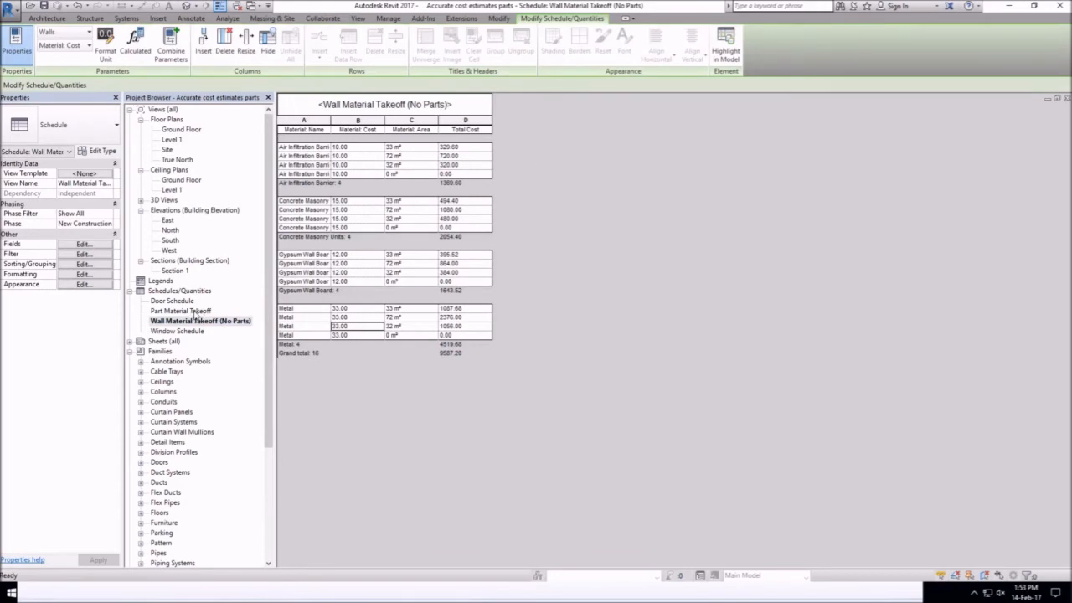
pyautogui.doubleClick(197, 321)
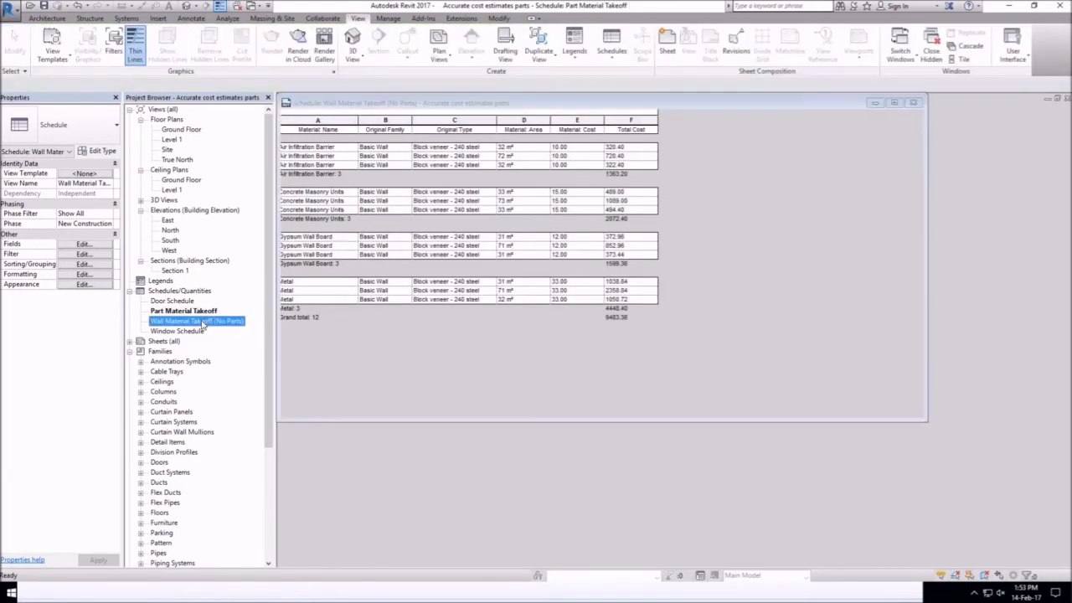
pyautogui.doubleClick(198, 322)
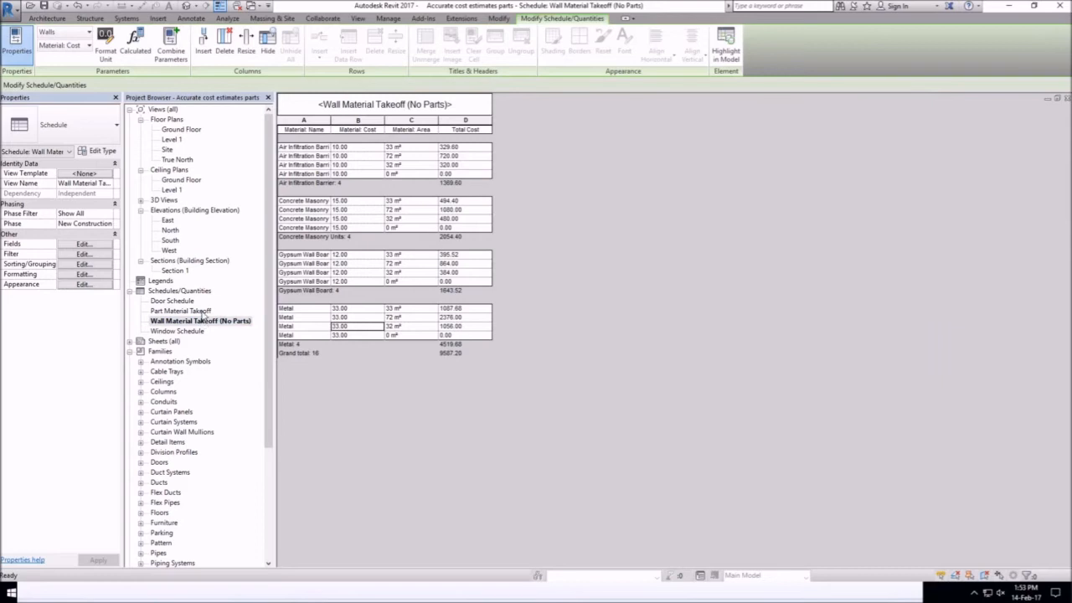
pyautogui.doubleClick(184, 310)
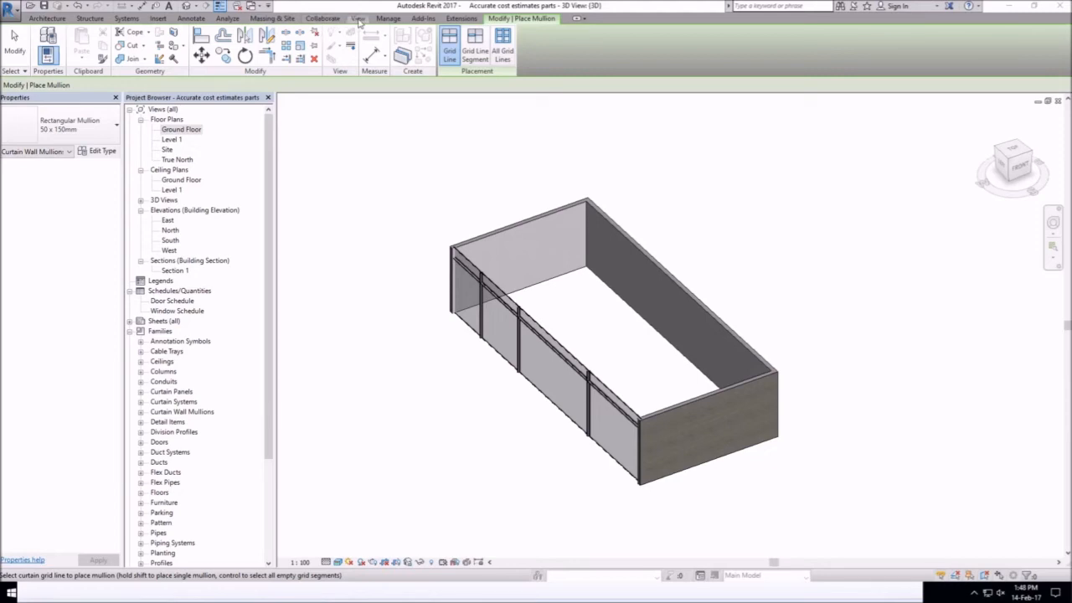
# - Create a Walls material takeoff named Wall Material Takeoff (No Parts)
pyautogui.click(612, 41)
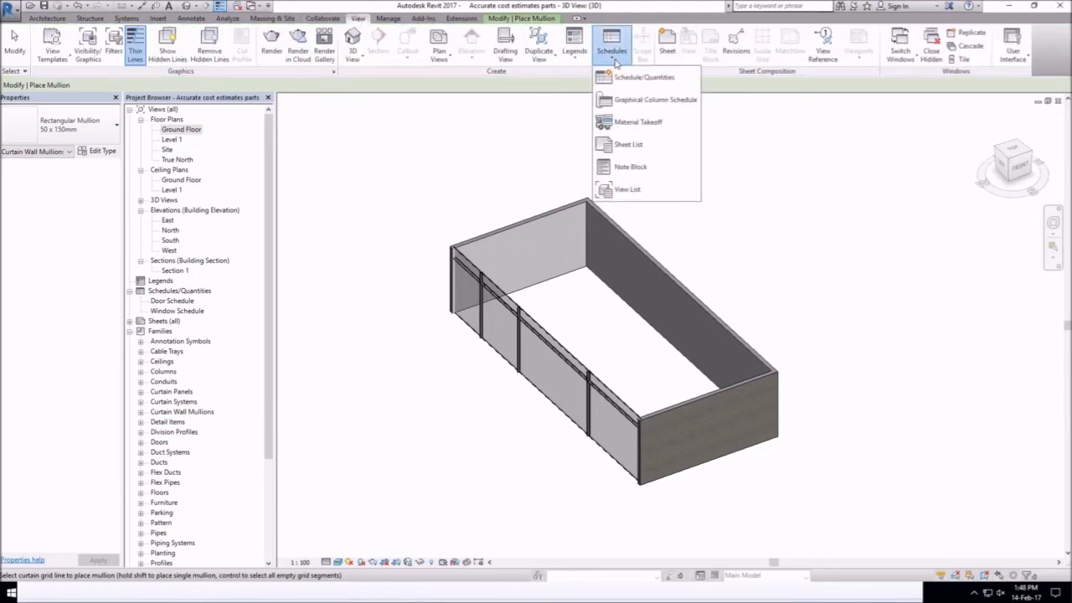
pyautogui.click(638, 121)
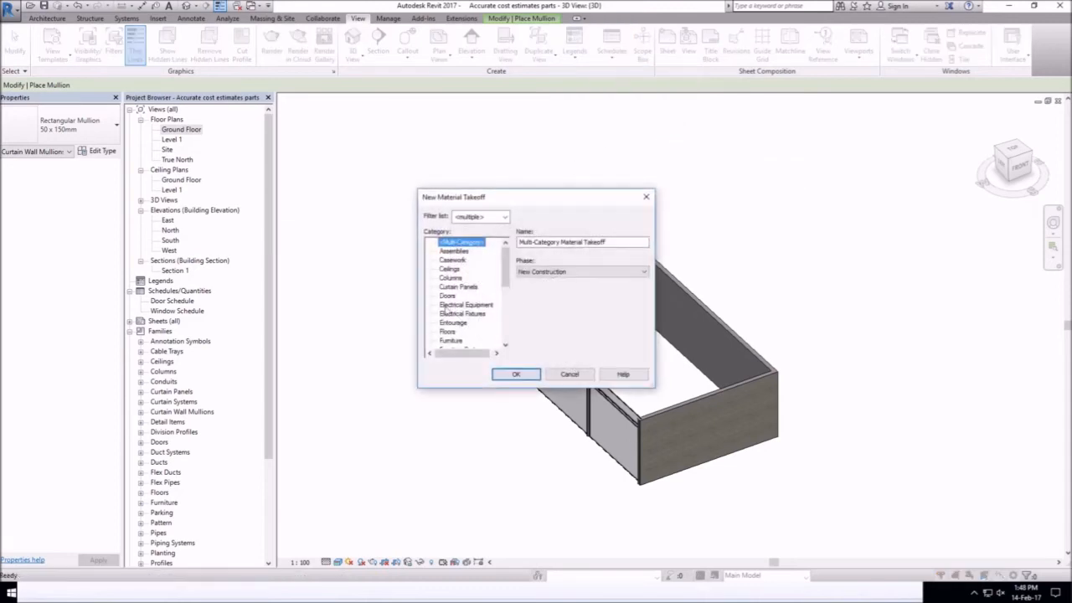
pyautogui.click(447, 332)
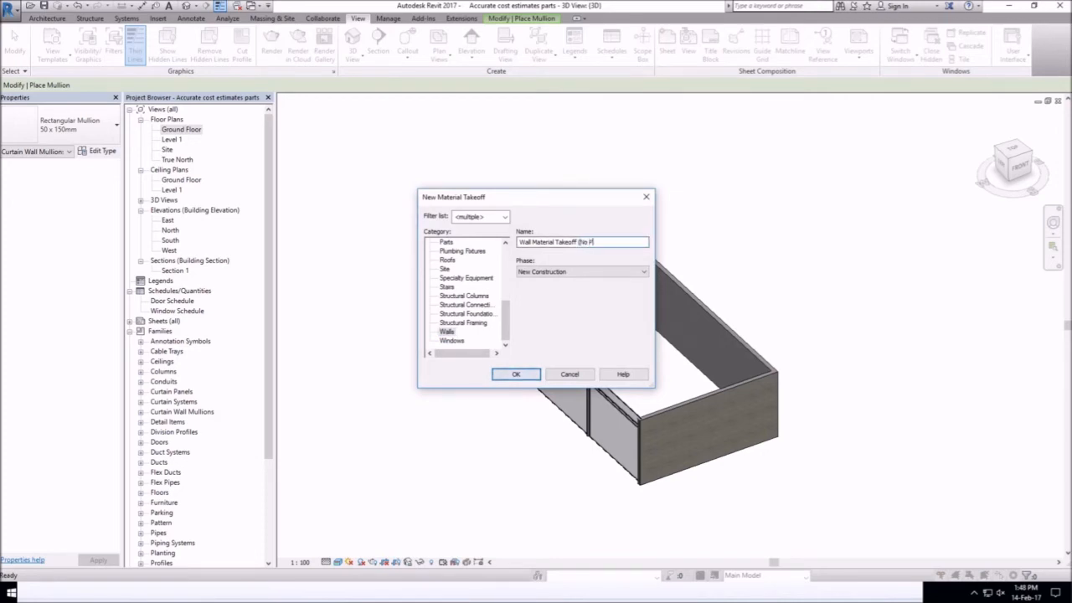
pyautogui.write('arts)')
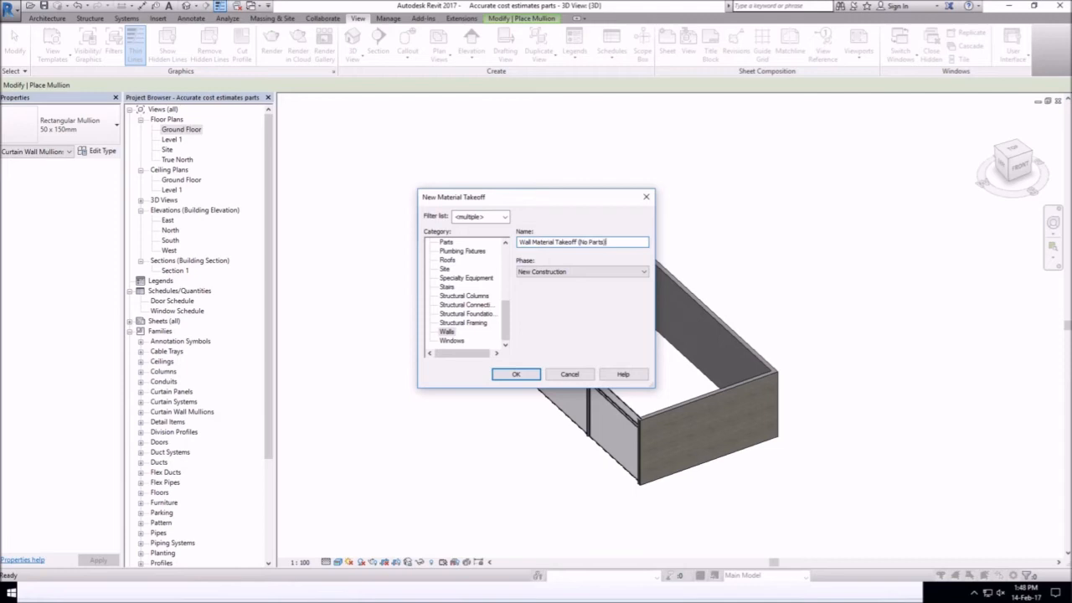
pyautogui.click(516, 374)
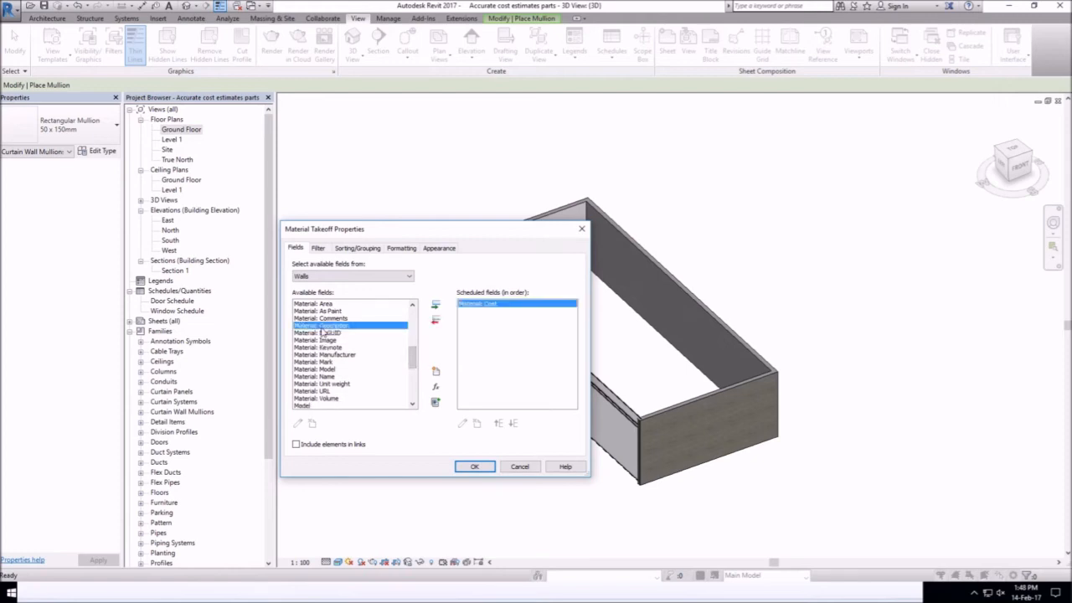
pyautogui.moveTo(333, 377)
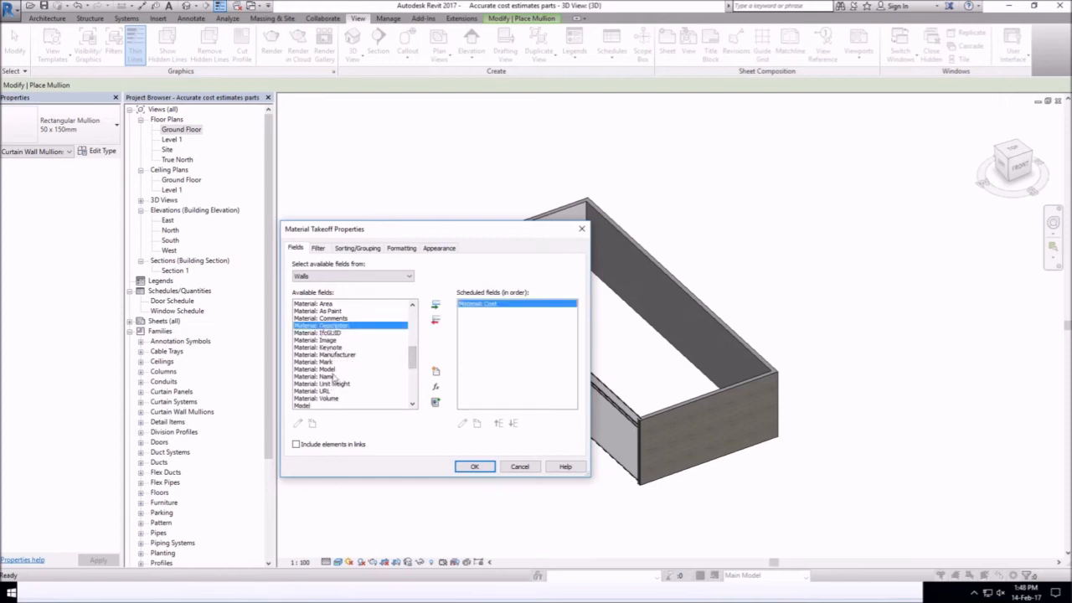
# - Schedule the Material: Cost, Material: Name and Material: Area fields
pyautogui.click(348, 375)
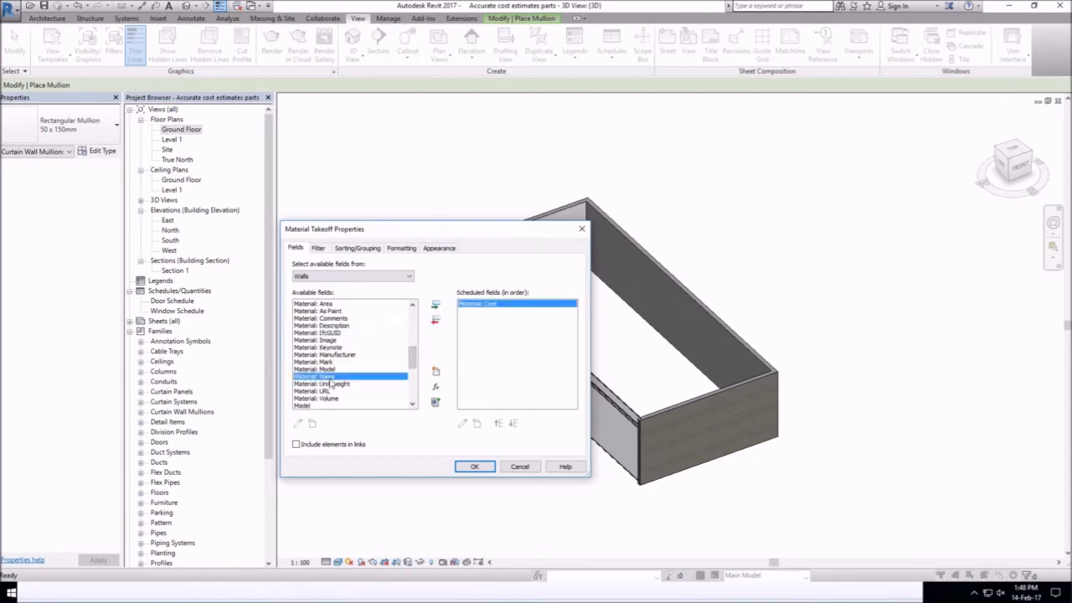
pyautogui.click(435, 305)
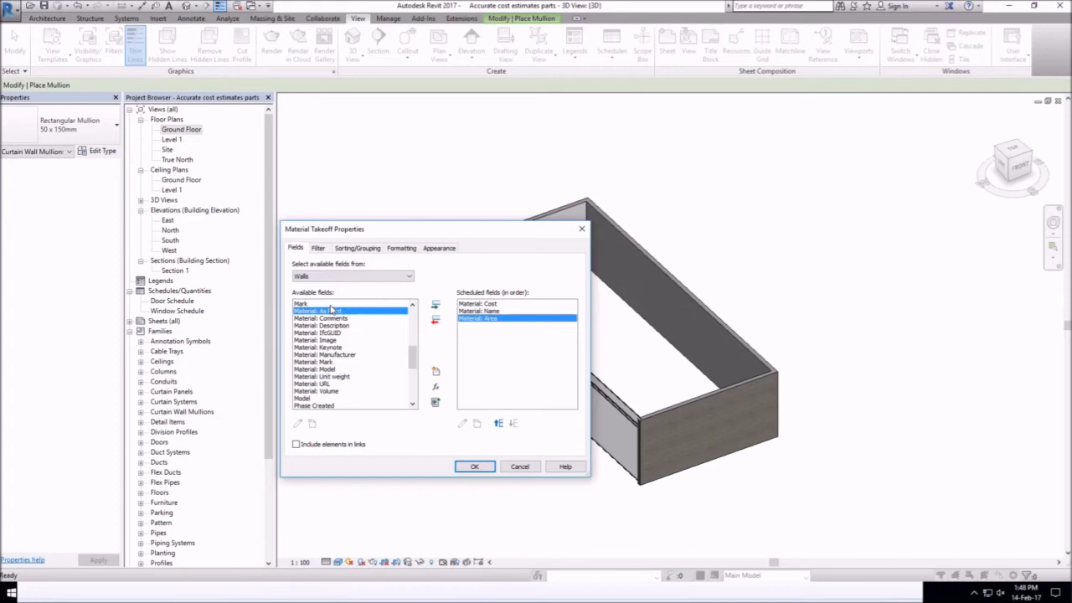
pyautogui.click(302, 304)
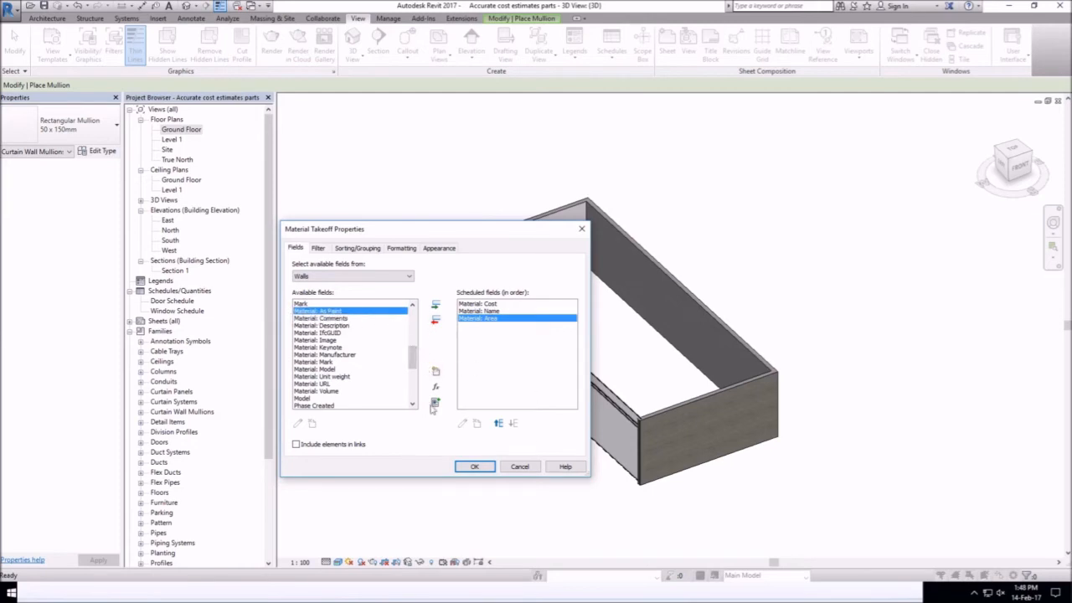
pyautogui.moveTo(436, 385)
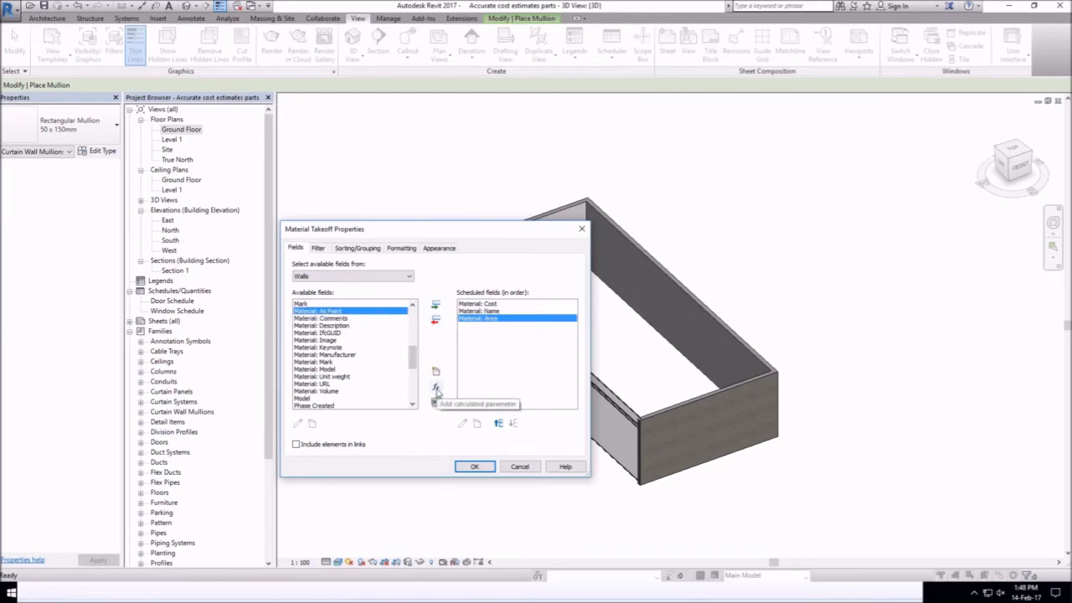
# - Add calculated currency field Total Cost with formula Material: Cost*Material: Area
pyautogui.click(436, 385)
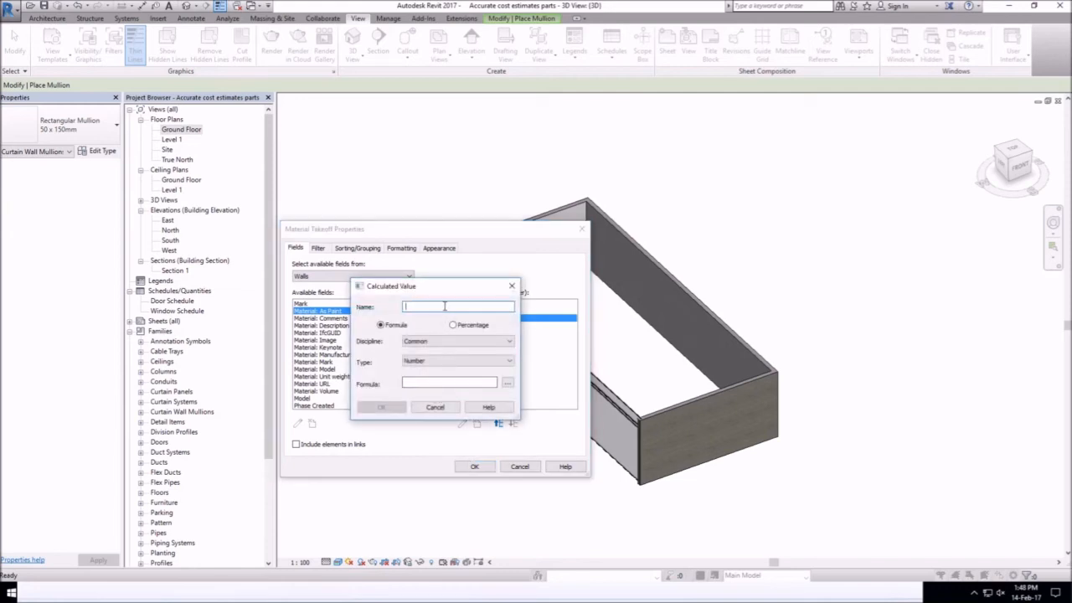
pyautogui.write('Total Cost')
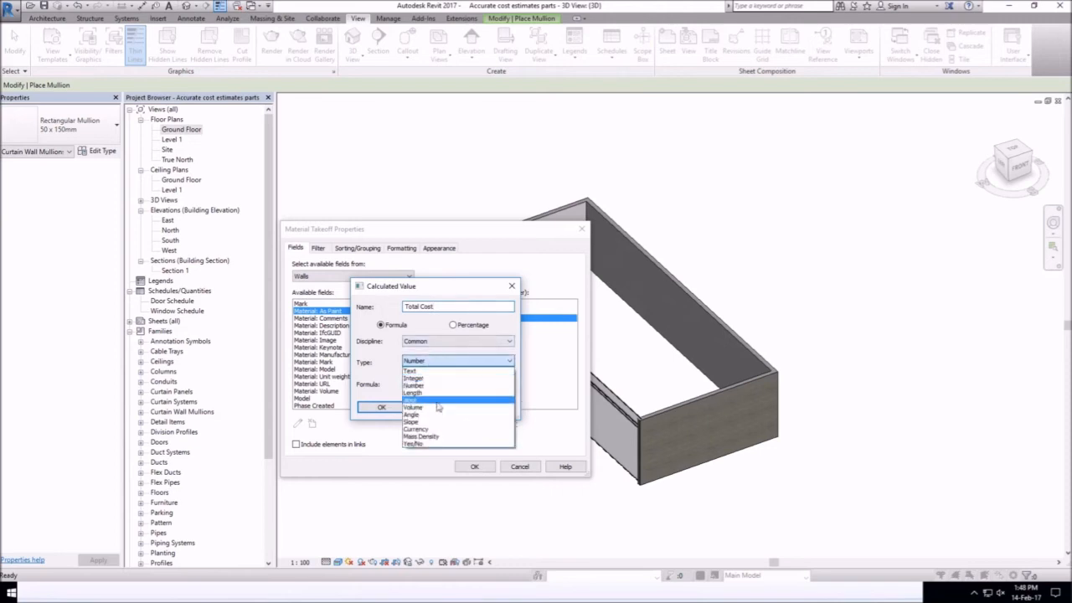
pyautogui.click(510, 384)
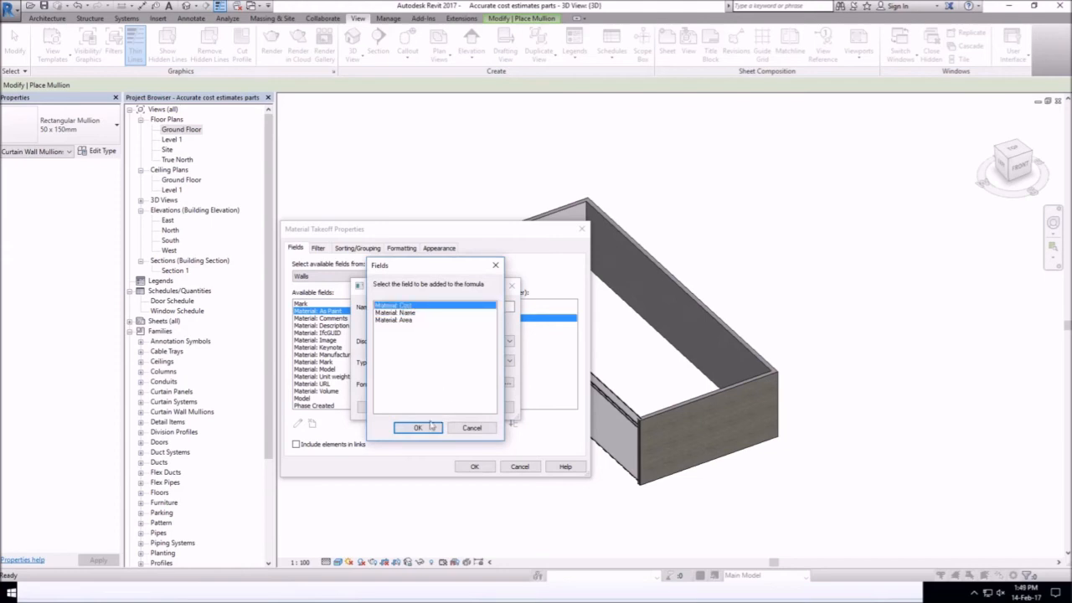
pyautogui.click(418, 429)
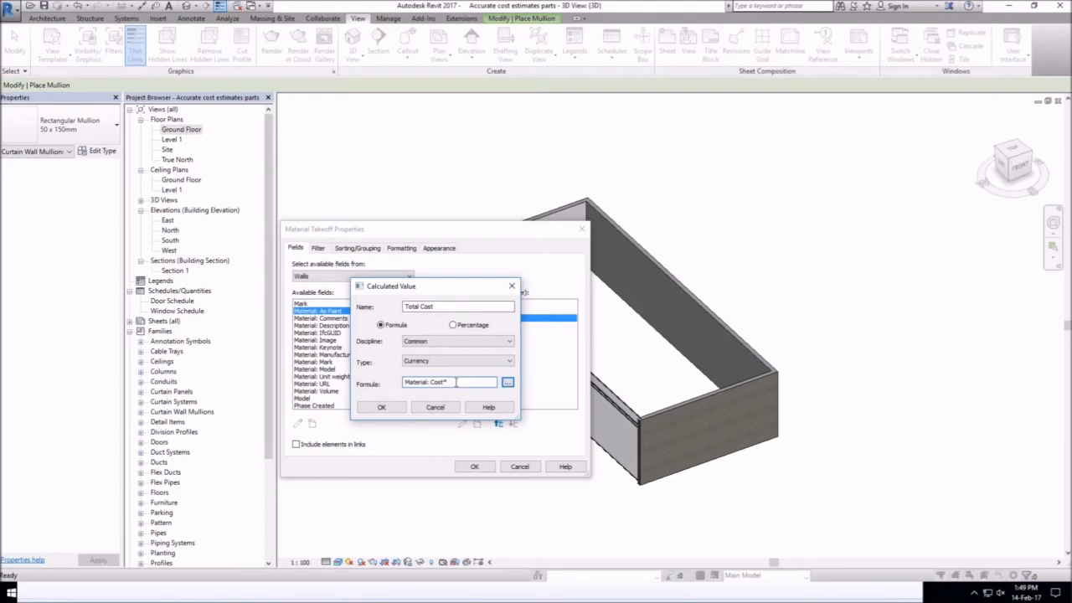
pyautogui.click(507, 382)
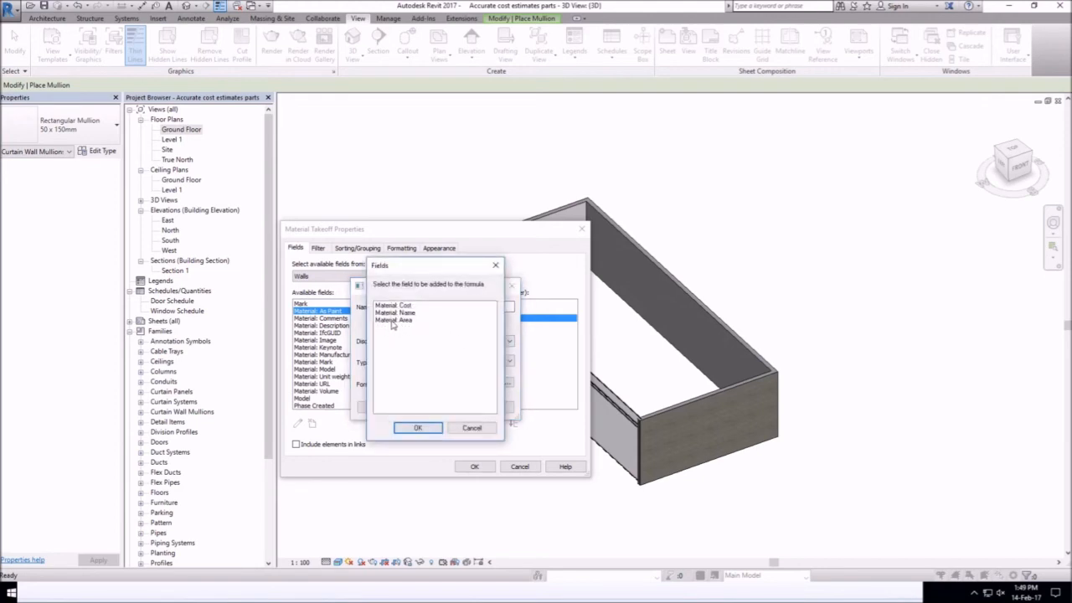
pyautogui.moveTo(402, 326)
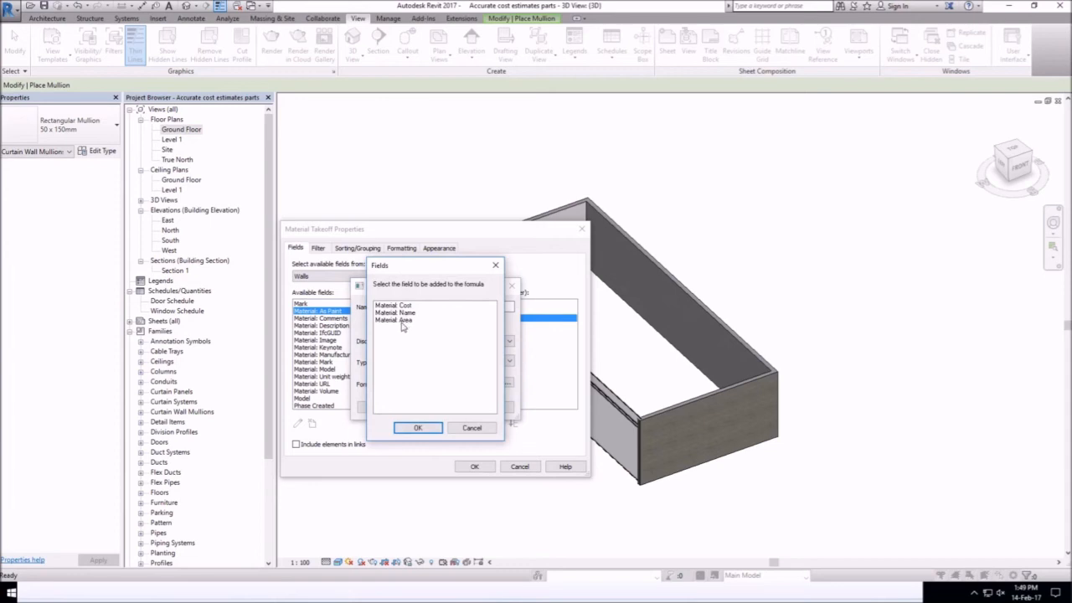
pyautogui.moveTo(406, 325)
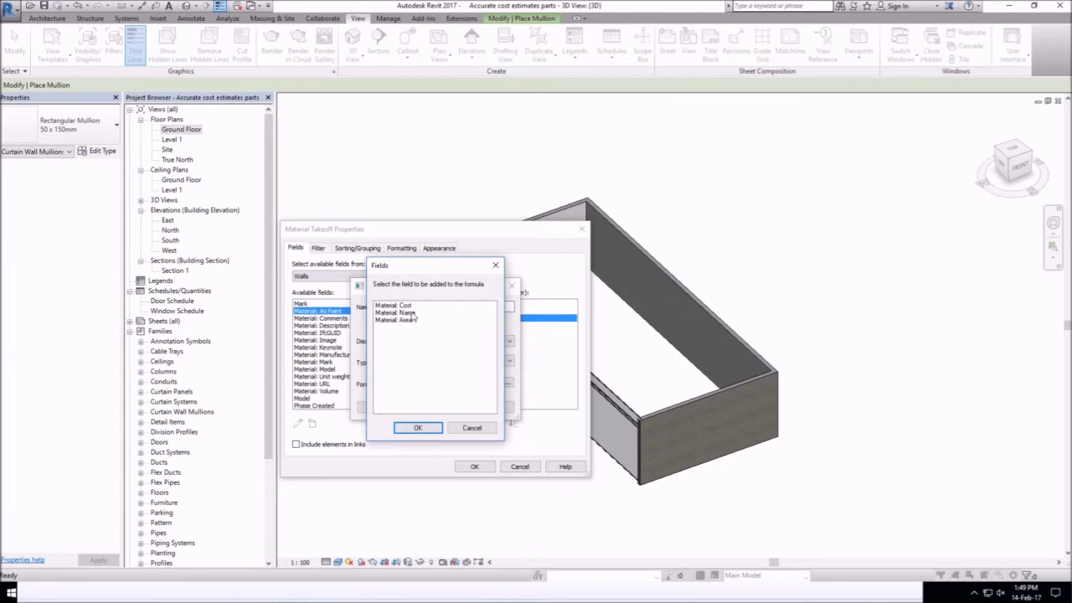
pyautogui.click(399, 320)
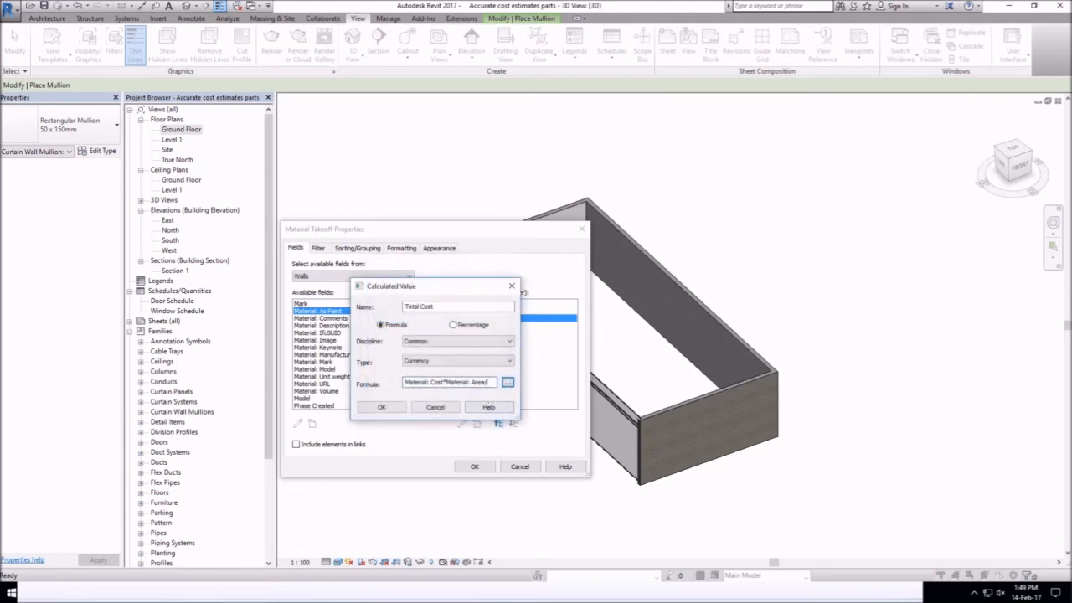
pyautogui.click(382, 407)
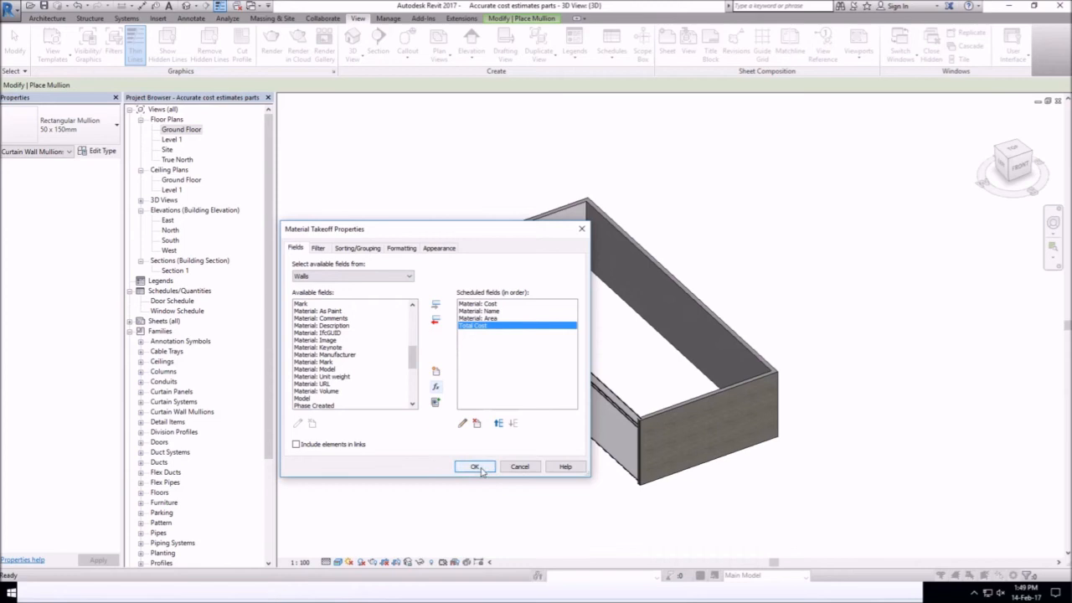
# - Sort by Material: Name with footer, blank line and grand totals, total Total Cost, and show the schedule
pyautogui.click(318, 248)
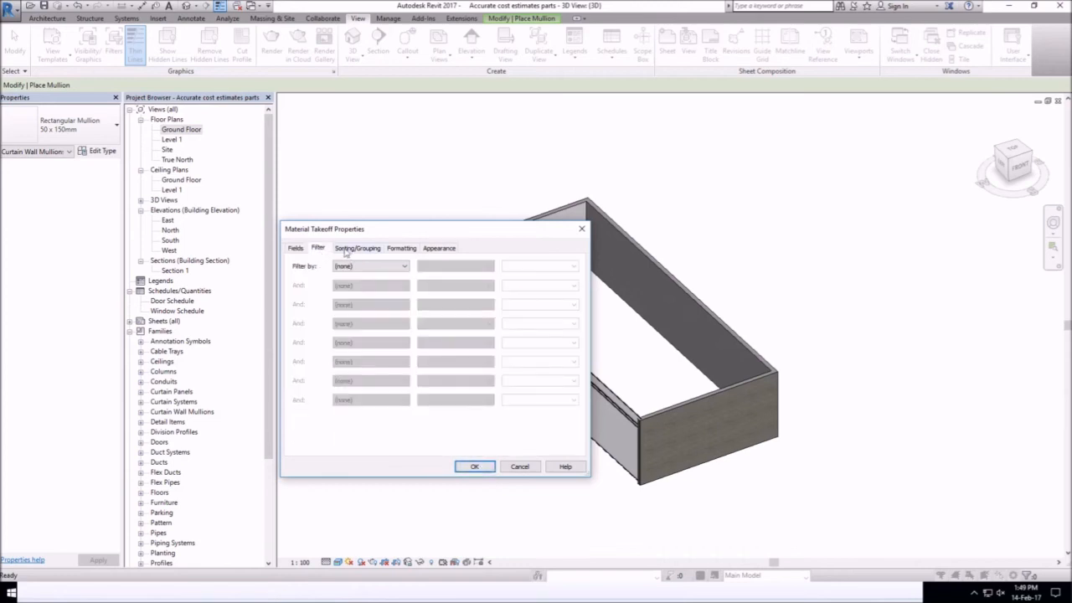
pyautogui.click(358, 247)
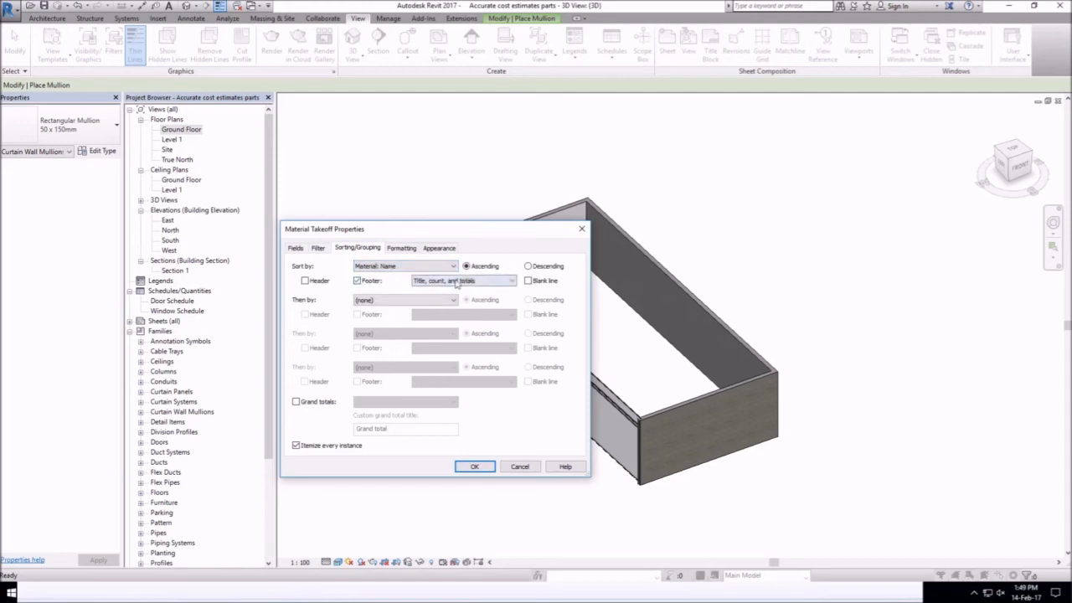
pyautogui.click(527, 282)
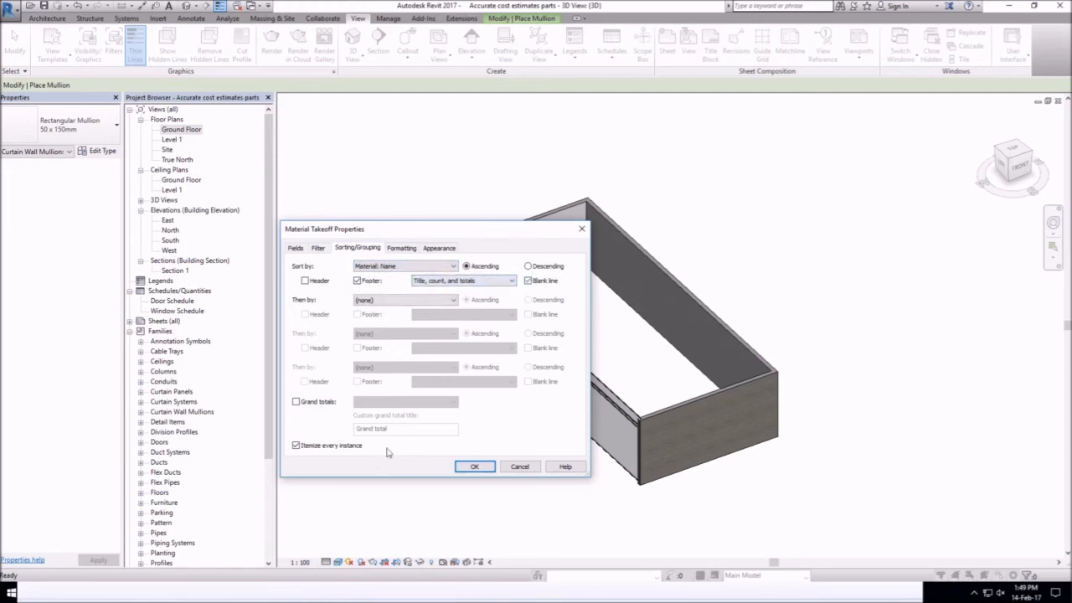
pyautogui.click(402, 248)
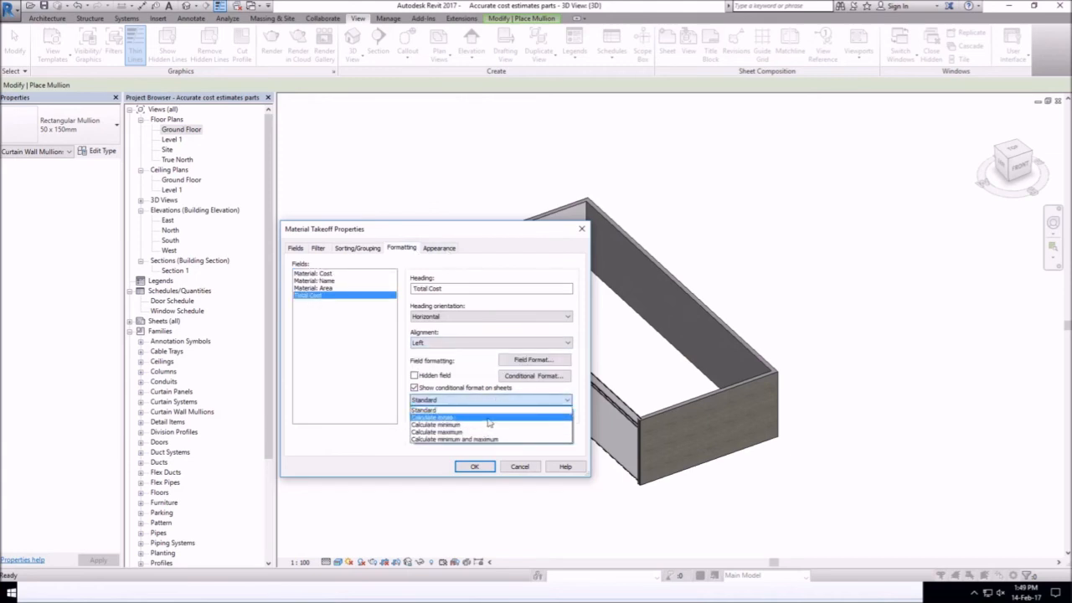
pyautogui.click(439, 399)
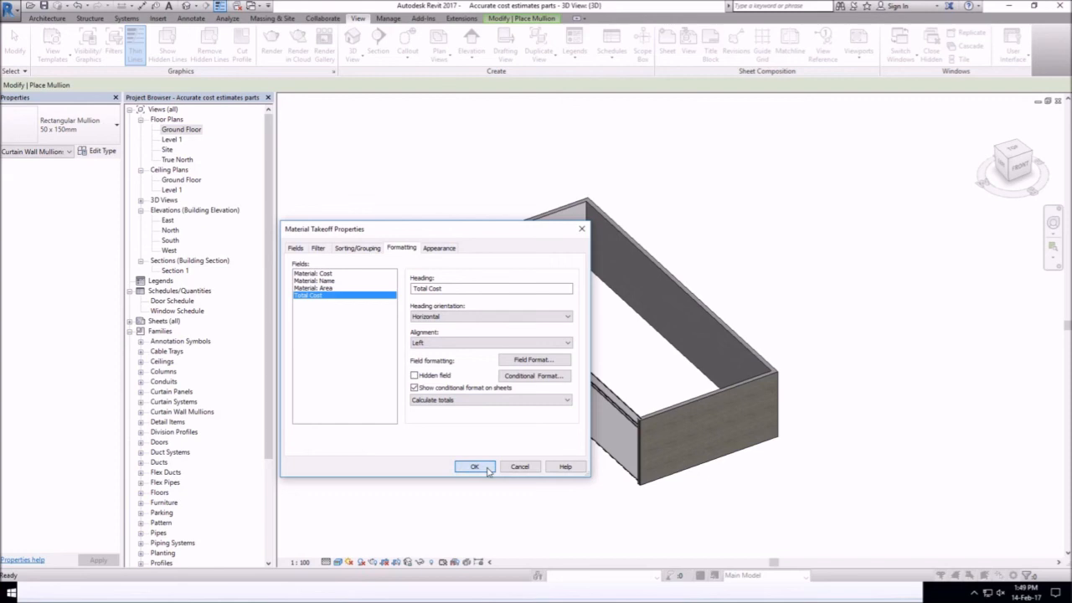
pyautogui.click(474, 465)
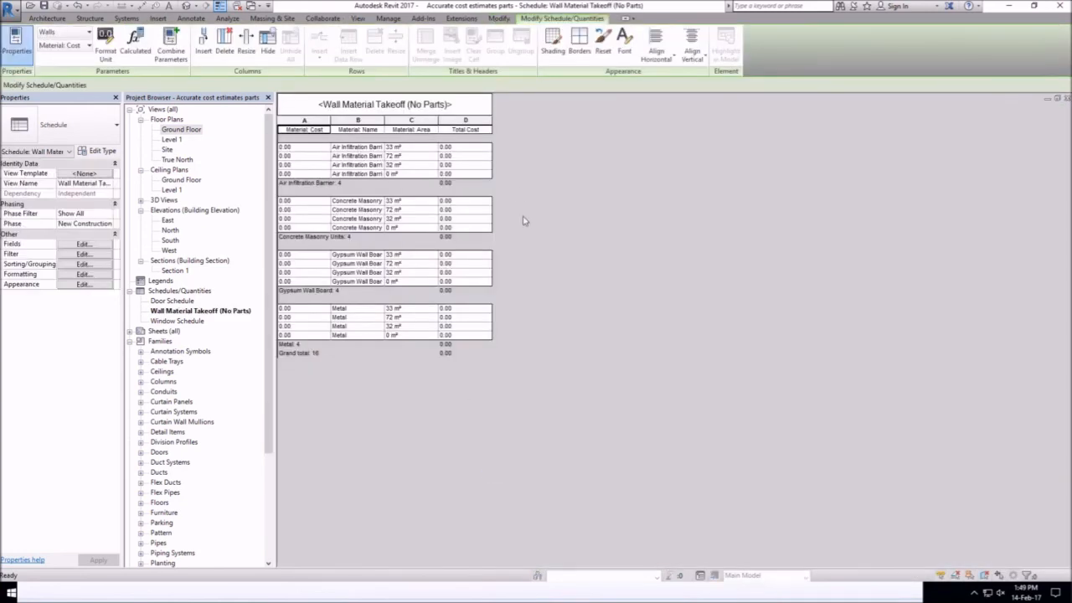
pyautogui.moveTo(427, 177)
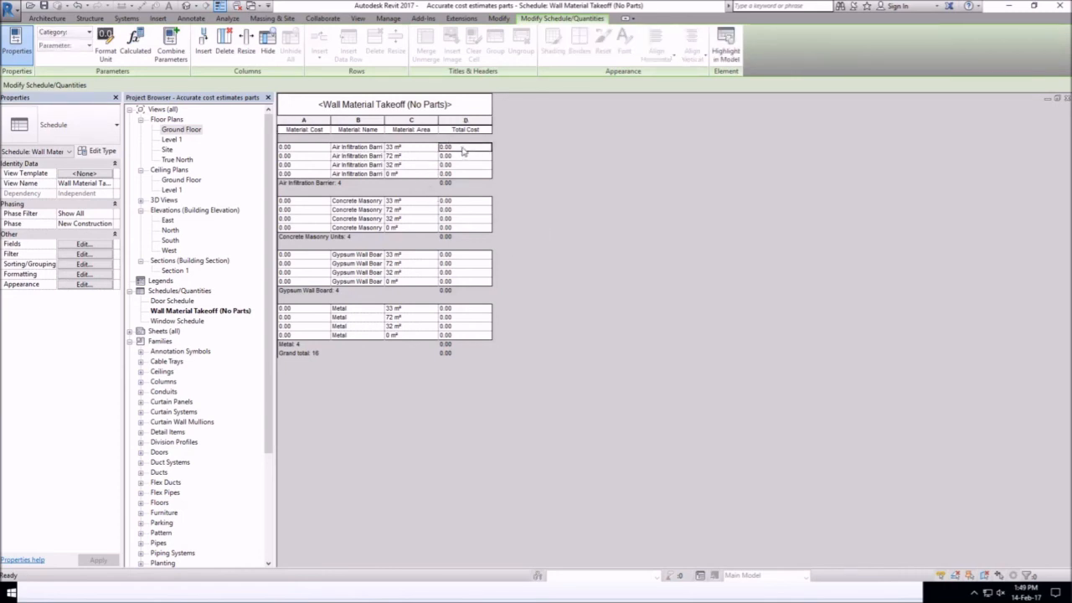
# - Reopen the scheduled fields and move Material: Name above Material: Cost
pyautogui.click(410, 147)
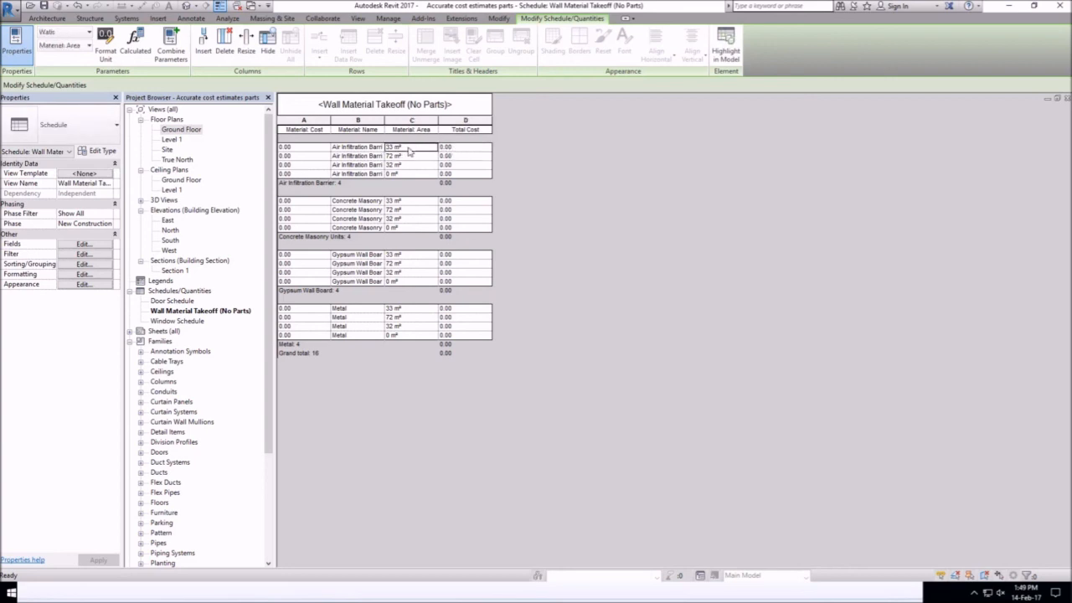
pyautogui.click(284, 148)
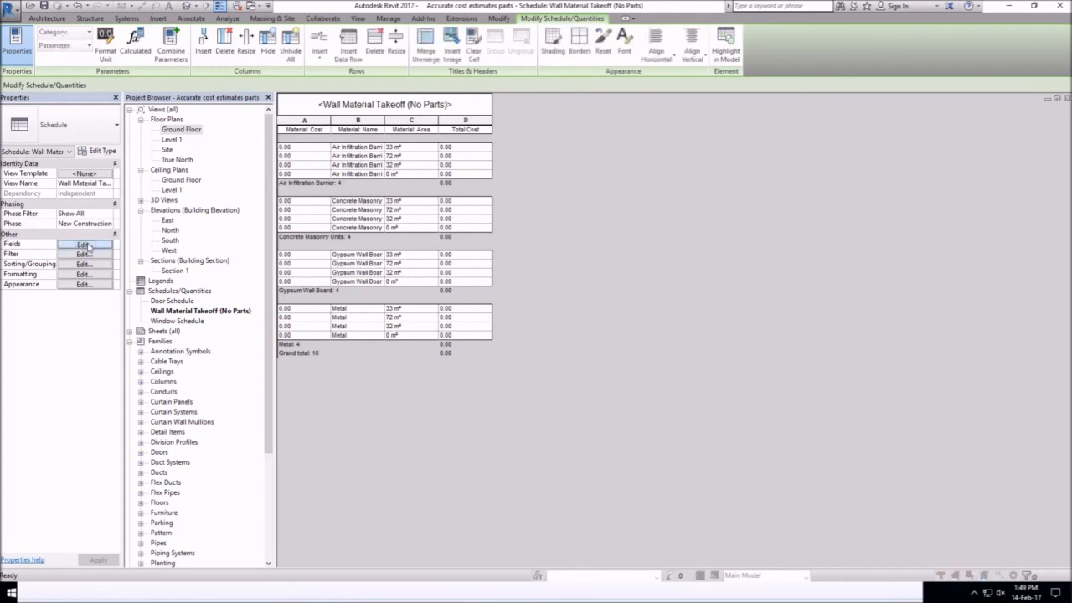
pyautogui.click(83, 244)
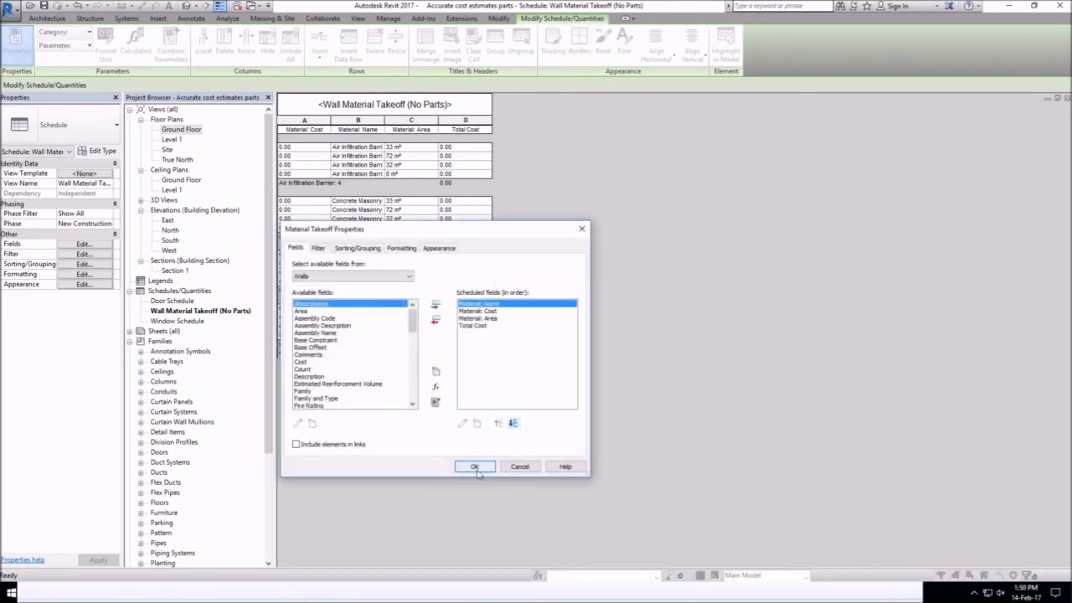
# - Confirm the column order and enter unit costs 10.00, 15.00 and 12 for the first materials
pyautogui.click(474, 465)
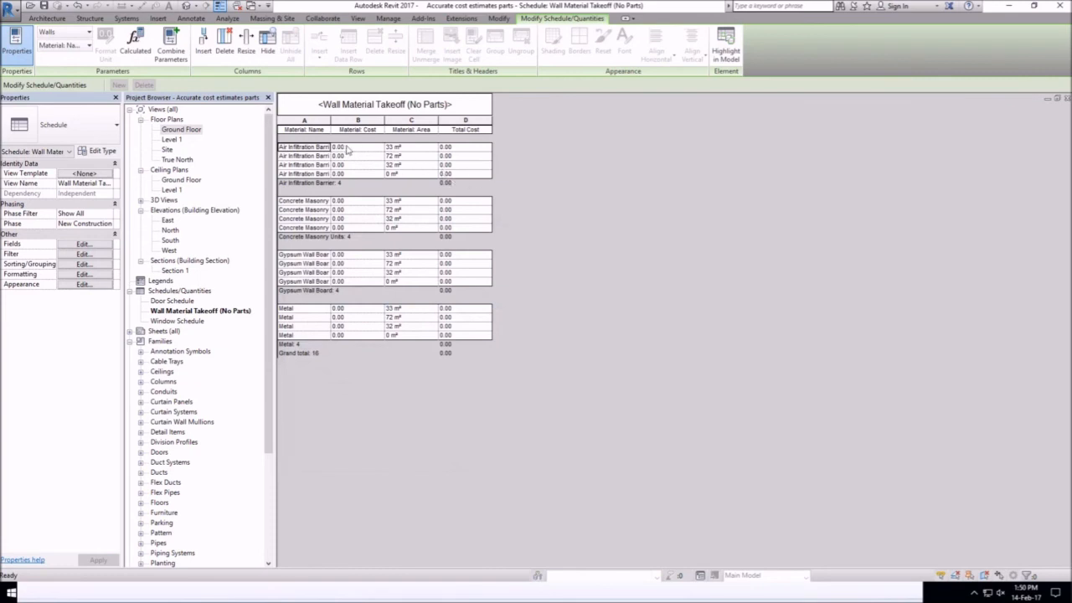
pyautogui.click(339, 147)
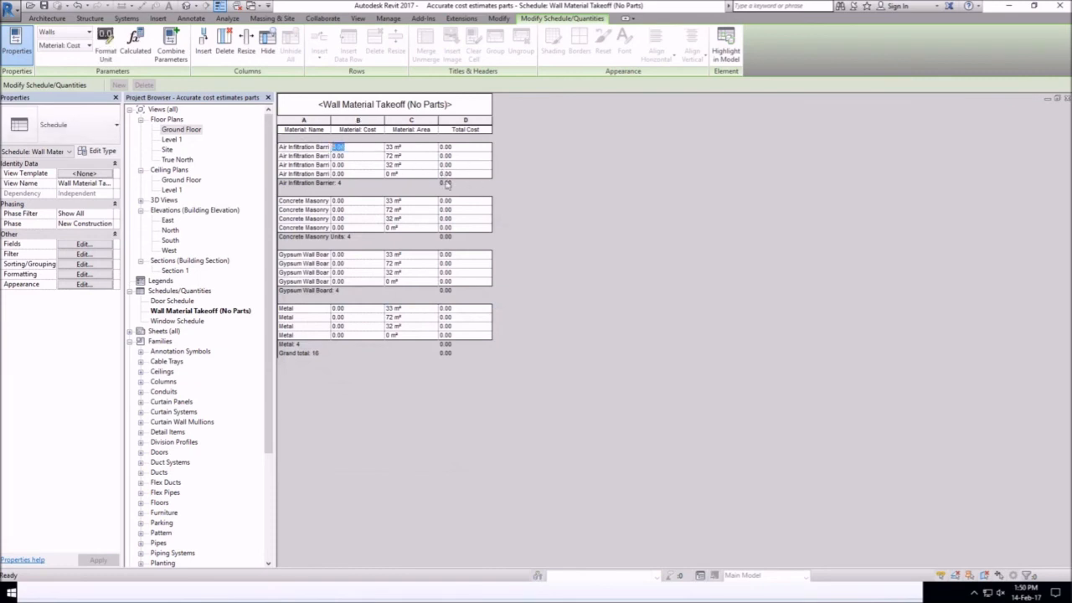
pyautogui.write('10.00')
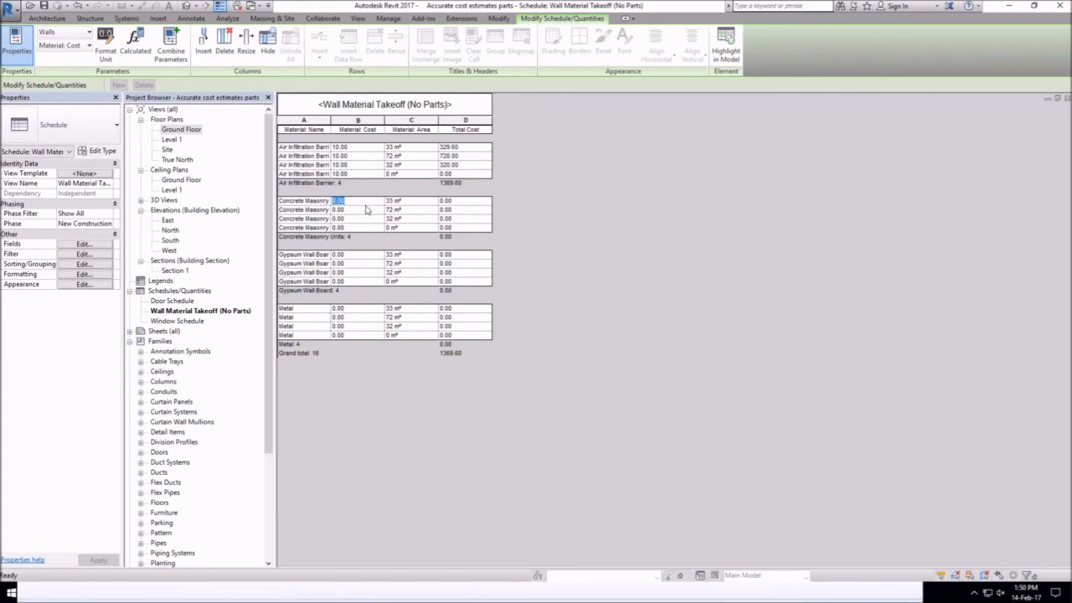
pyautogui.write('15.00')
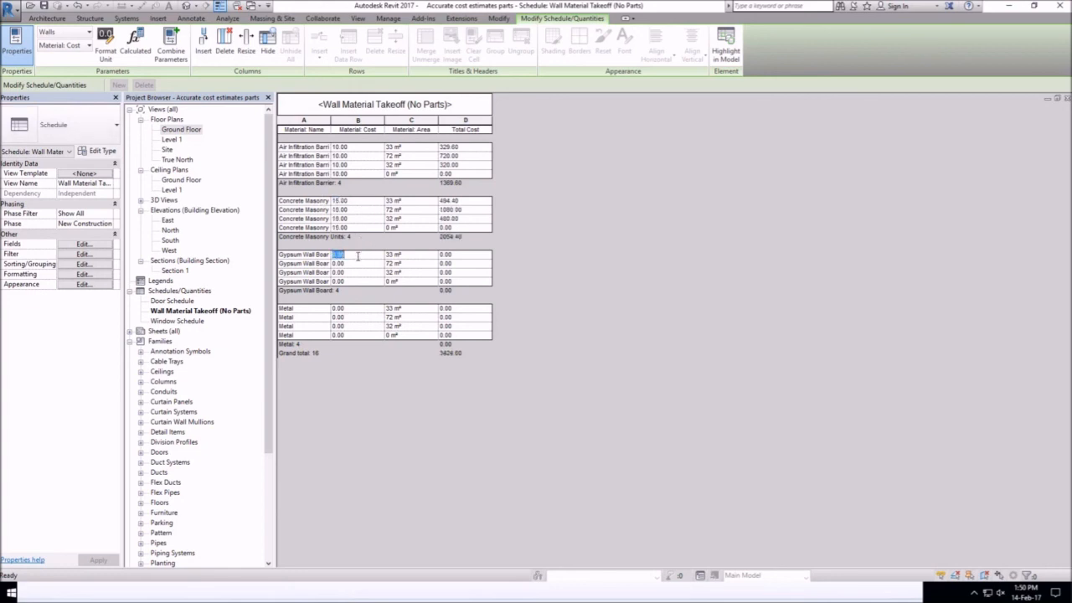
pyautogui.write('12')
pyautogui.click(358, 324)
pyautogui.write('33')
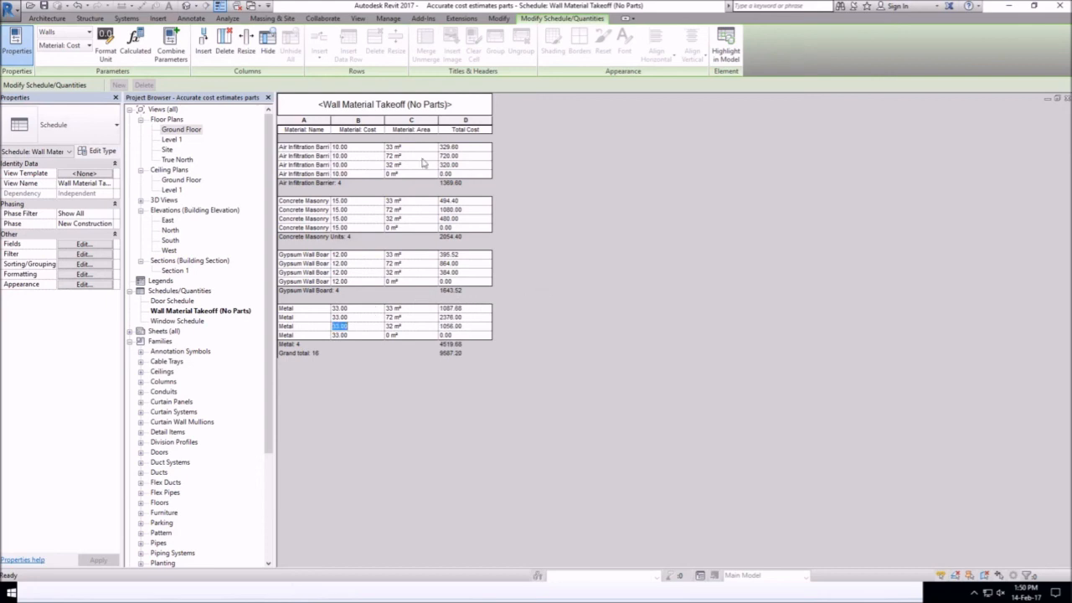
pyautogui.moveTo(400, 140)
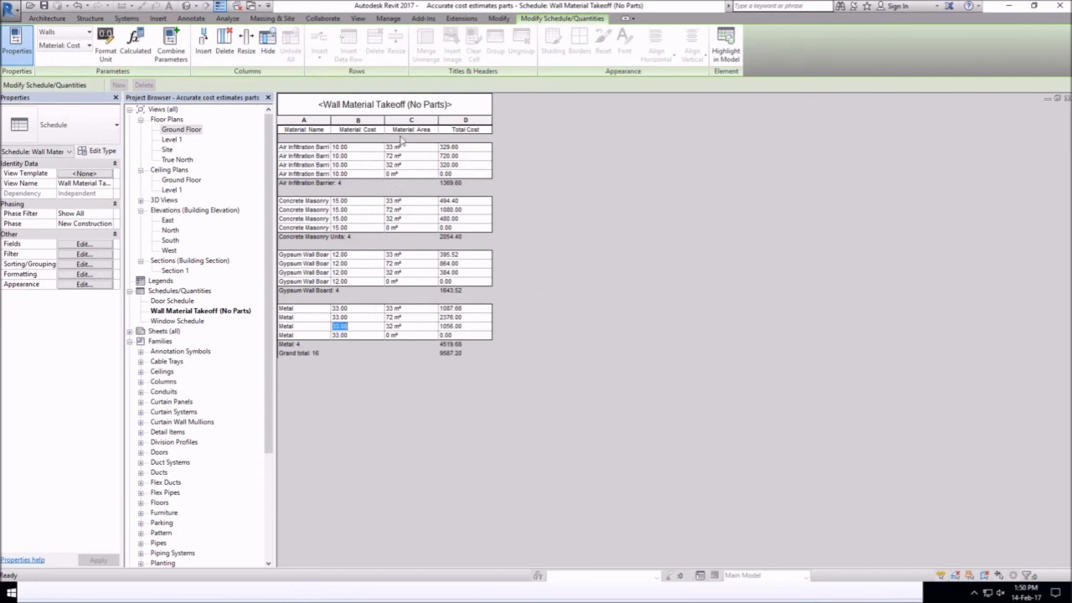
pyautogui.moveTo(382, 188)
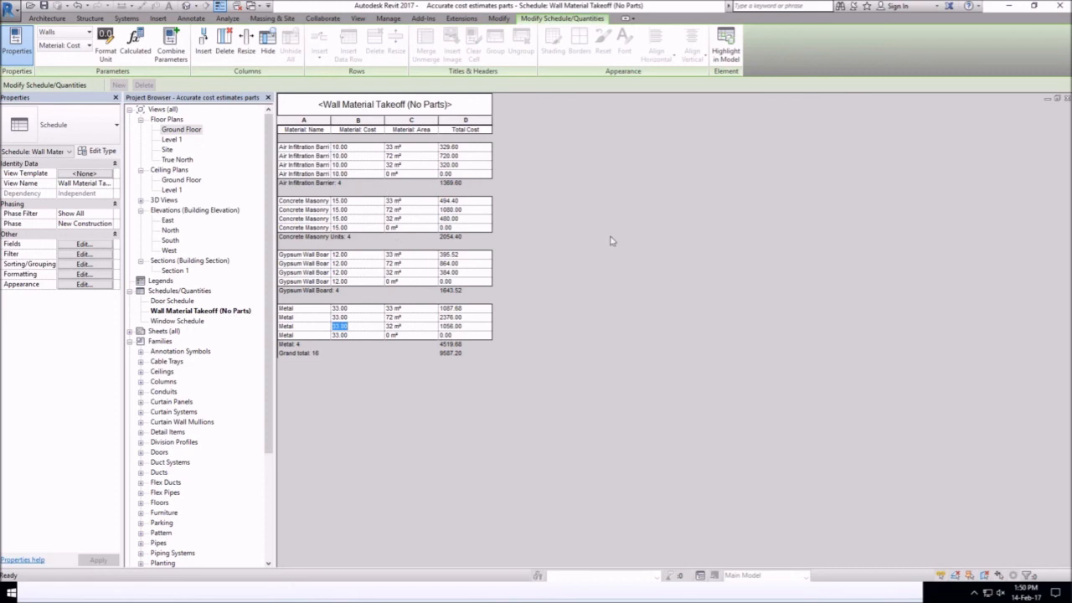
pyautogui.moveTo(221, 343)
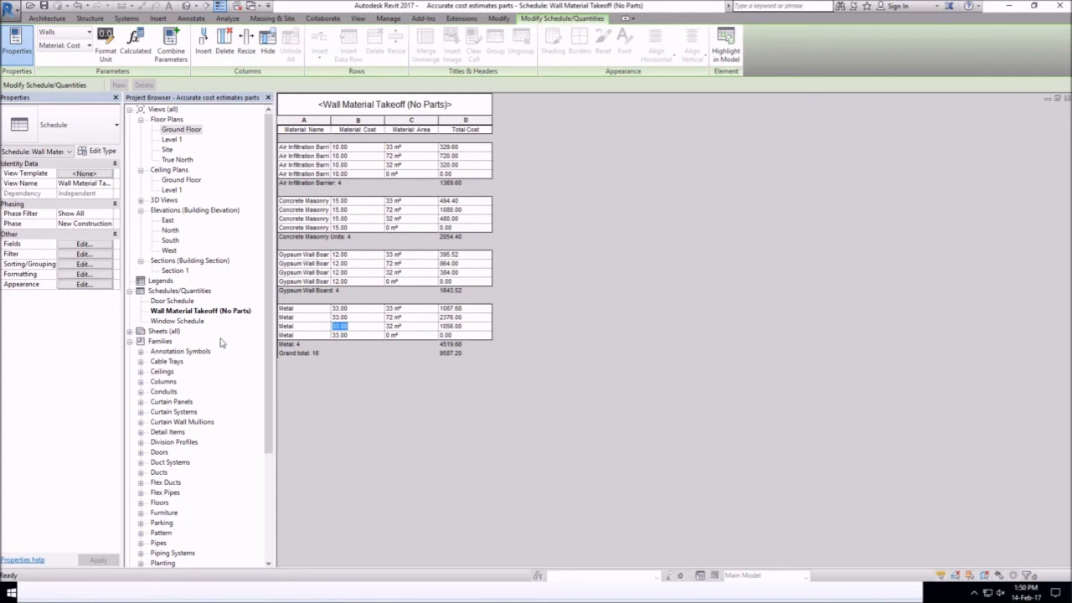
pyautogui.moveTo(184, 392)
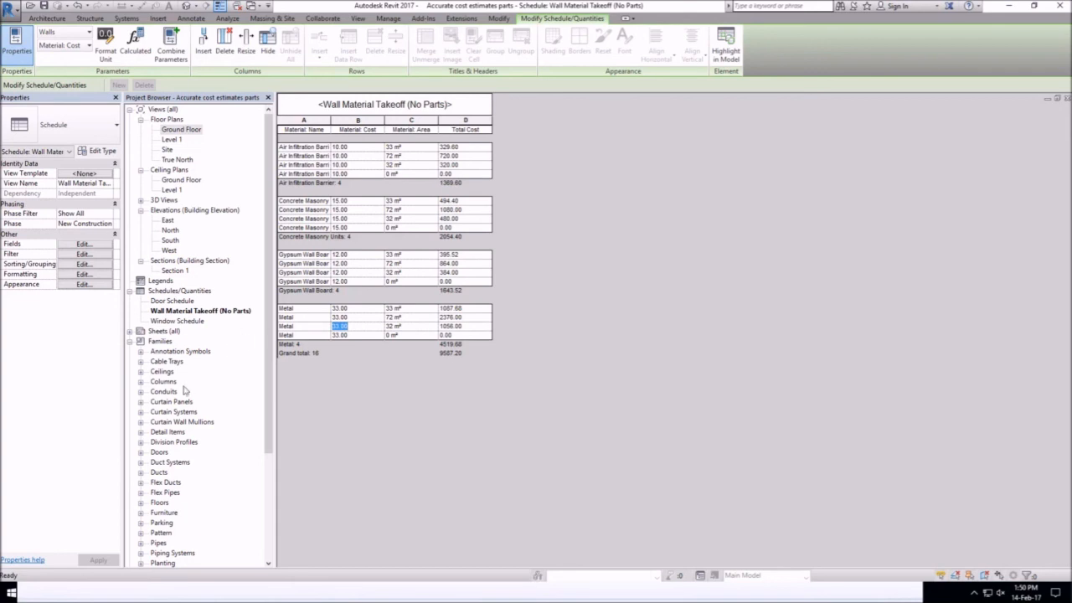